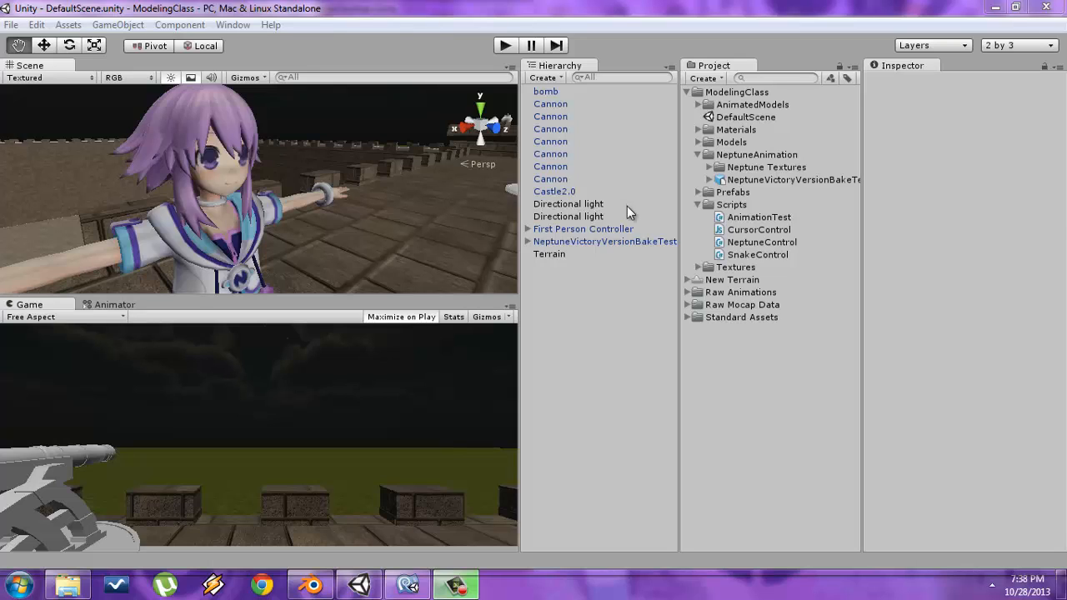
mouse_move(627, 213)
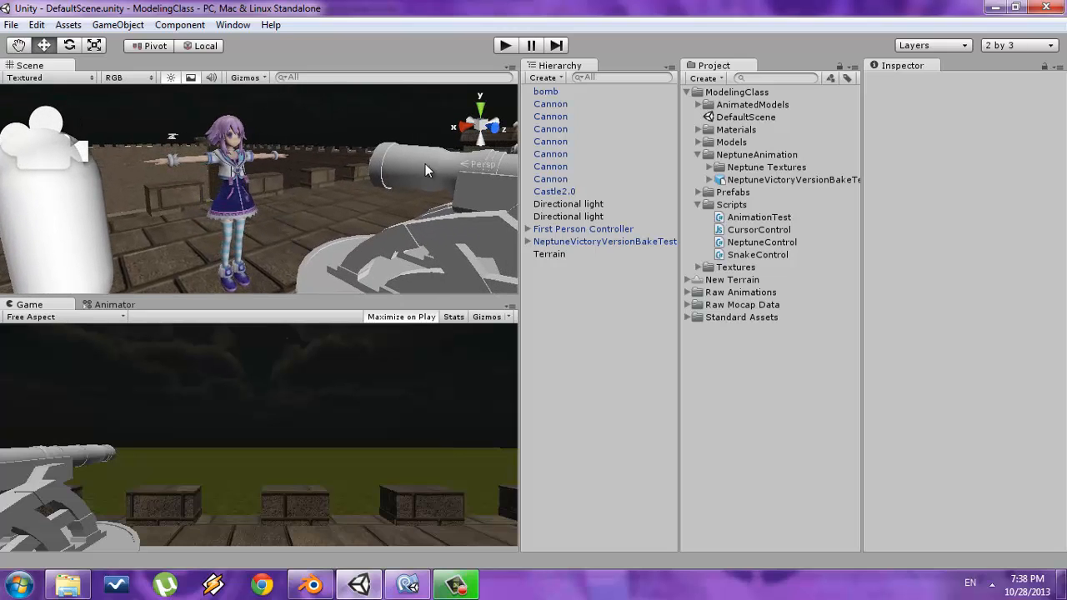
Step: Preview the Neptune model's RightHandWave and Walk clips, then reselect LeftHandWave
click(784, 179)
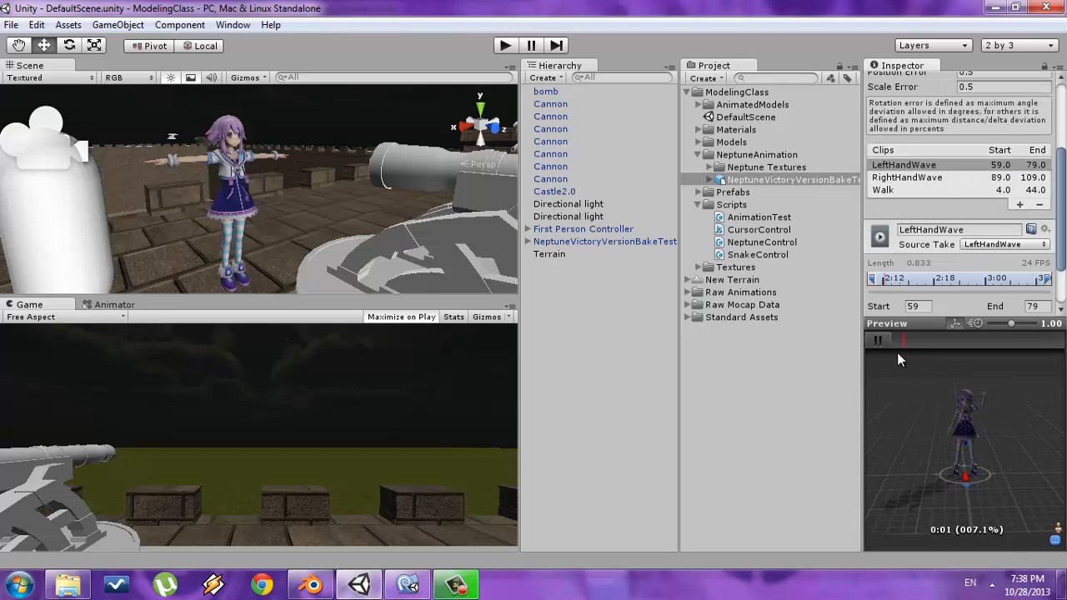
click(907, 177)
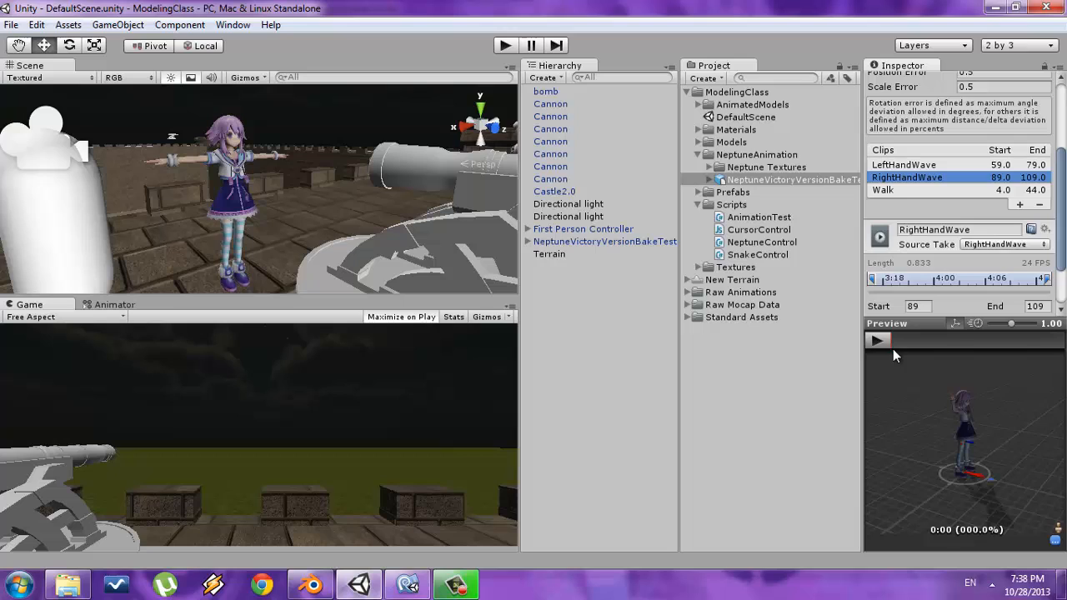
click(877, 340)
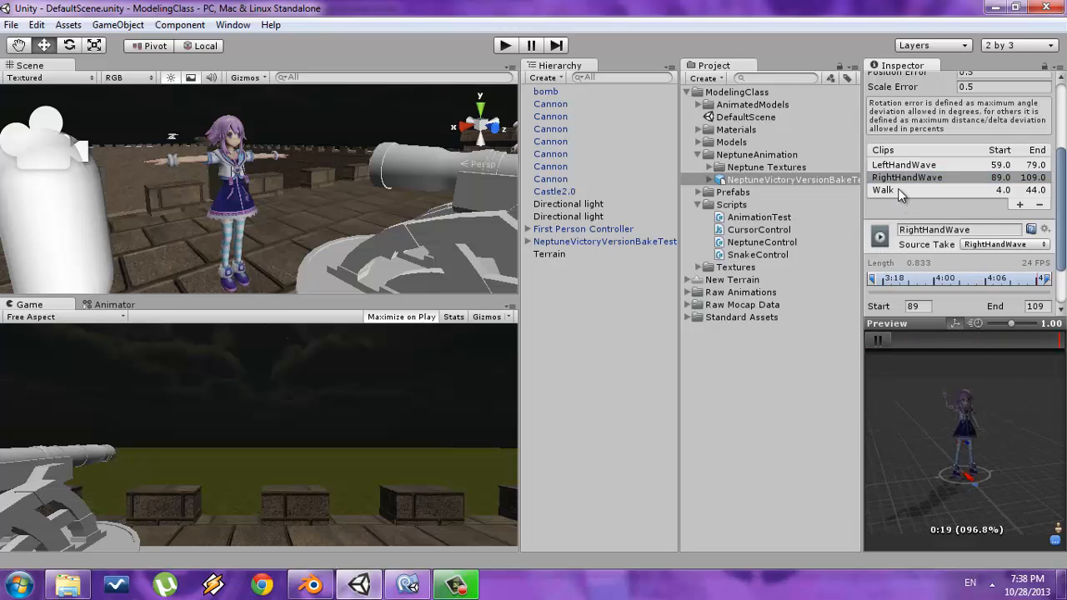
click(882, 189)
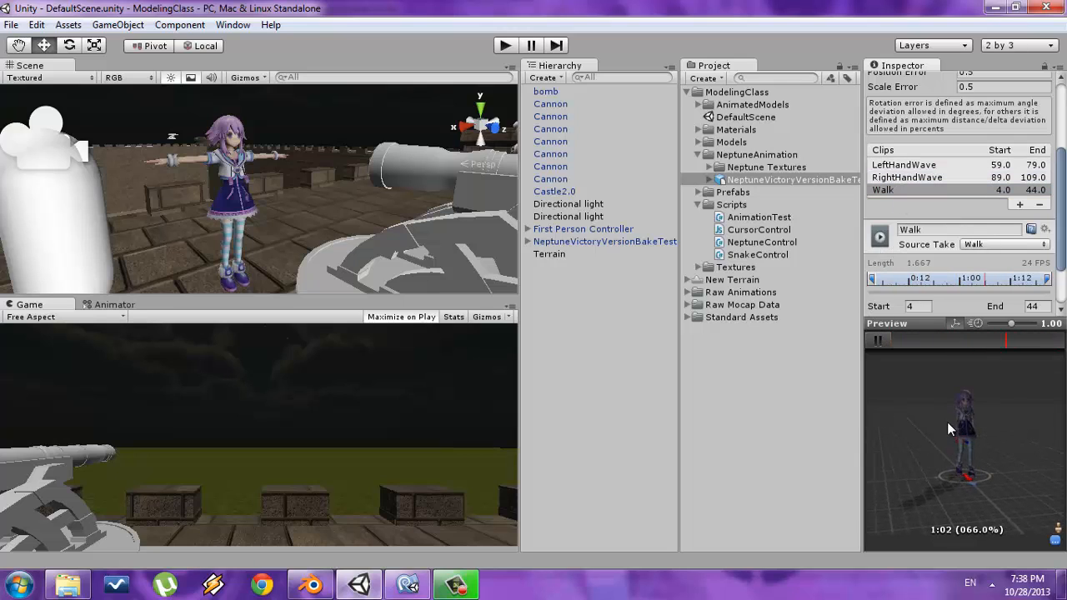
click(876, 339)
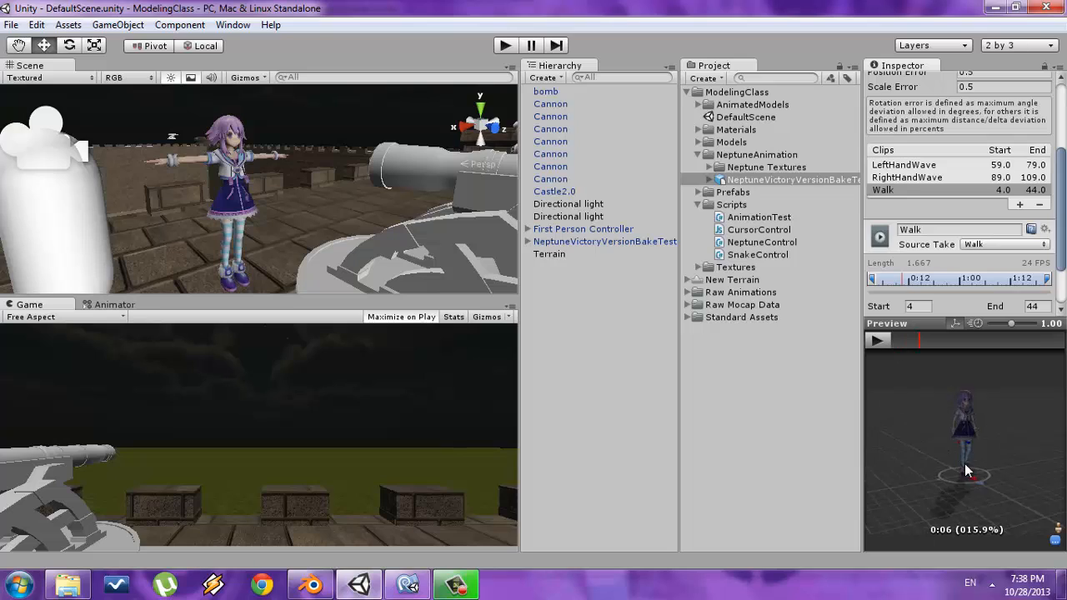
click(905, 165)
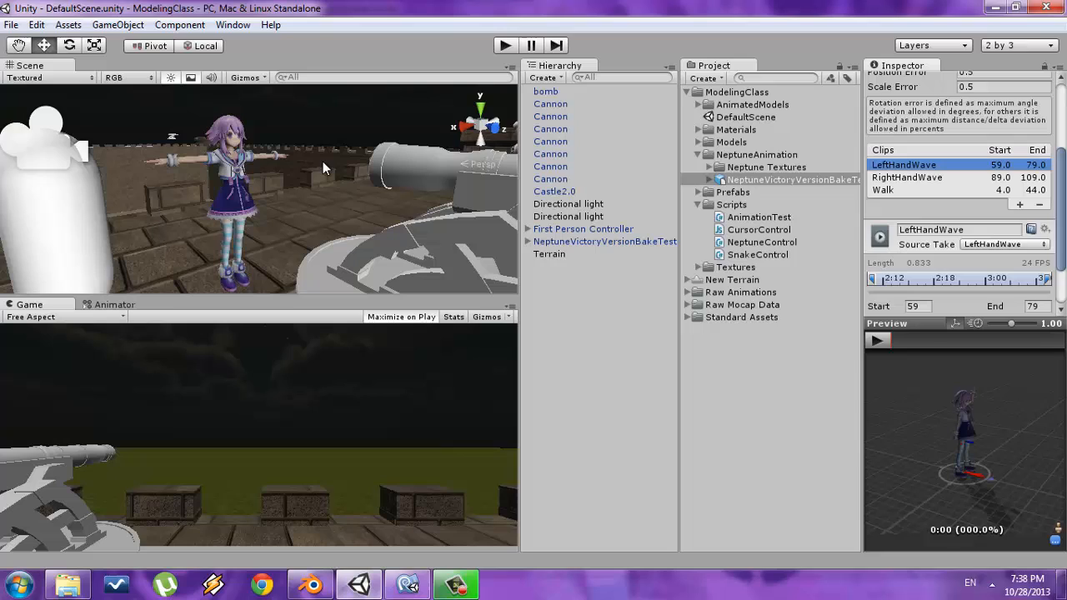
mouse_move(590, 250)
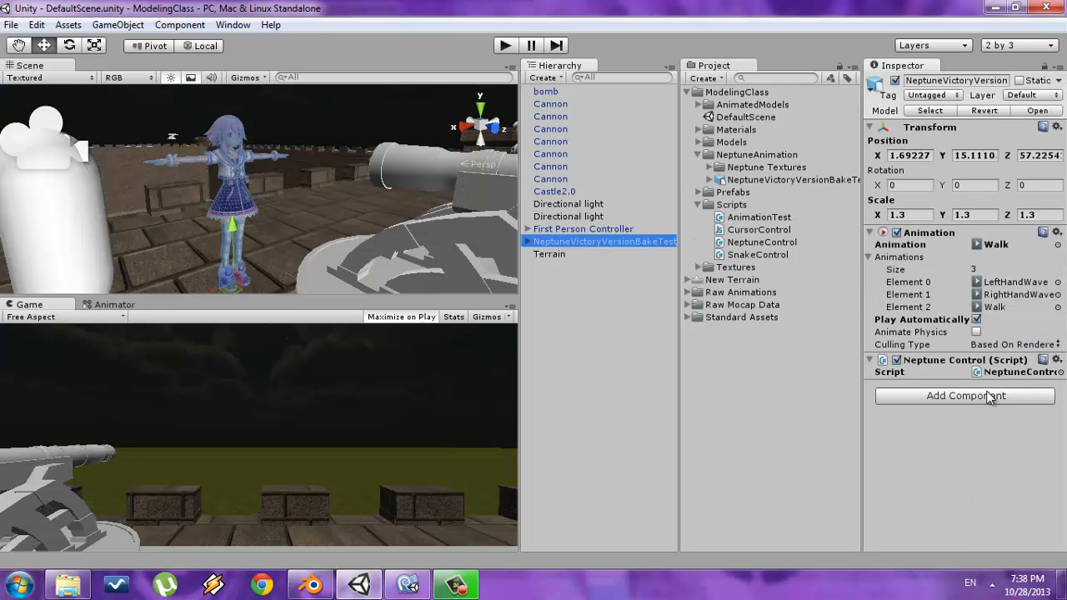
mouse_move(790, 419)
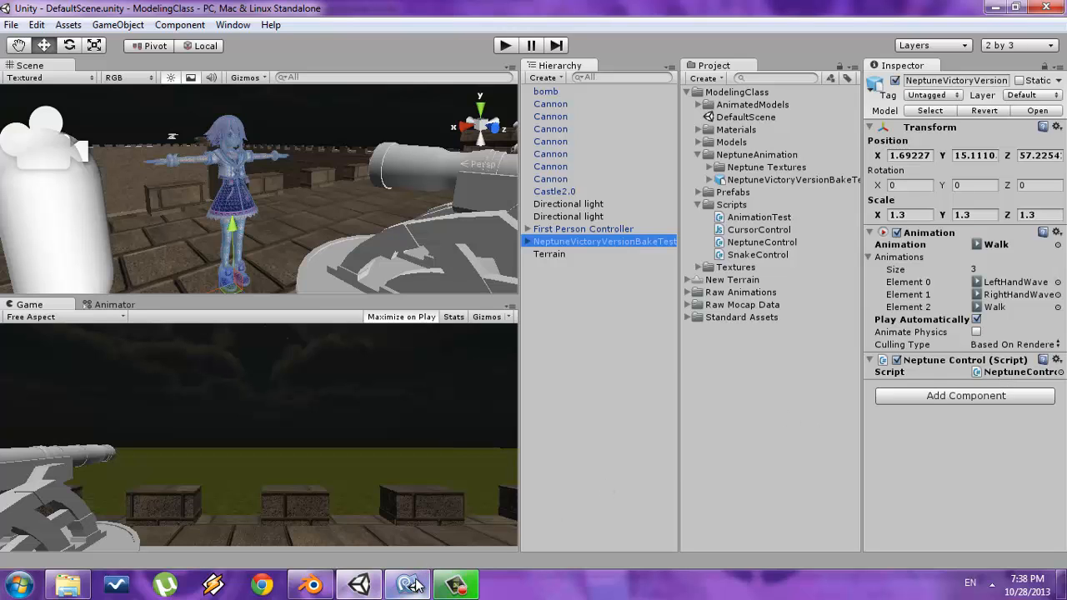
Step: Comment out the three Update key-press blocks with /** **/ and add 'public Transform upperBody;'
click(408, 583)
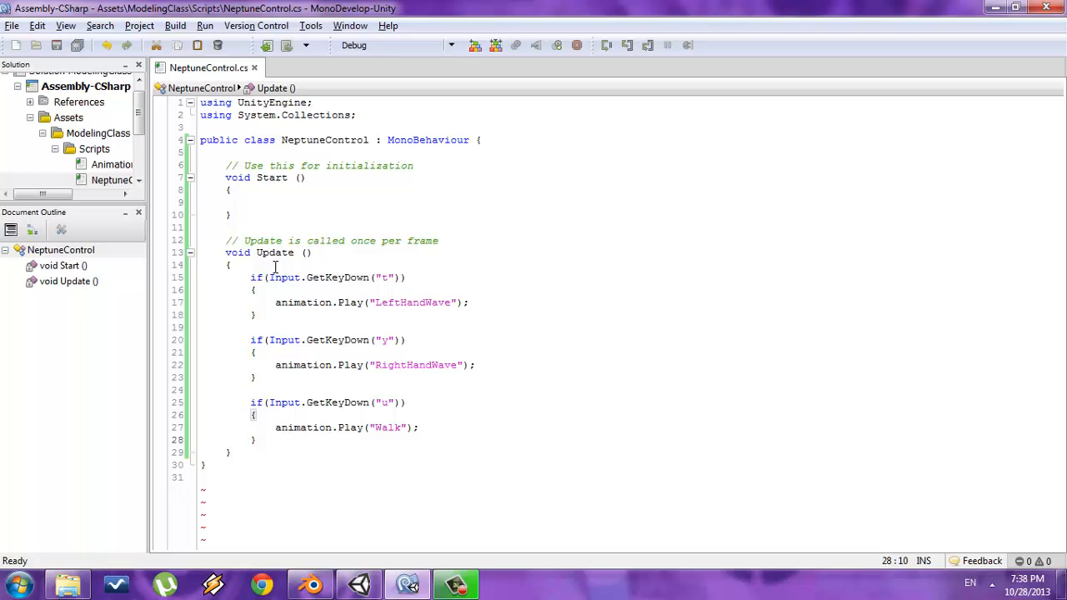
text(/)
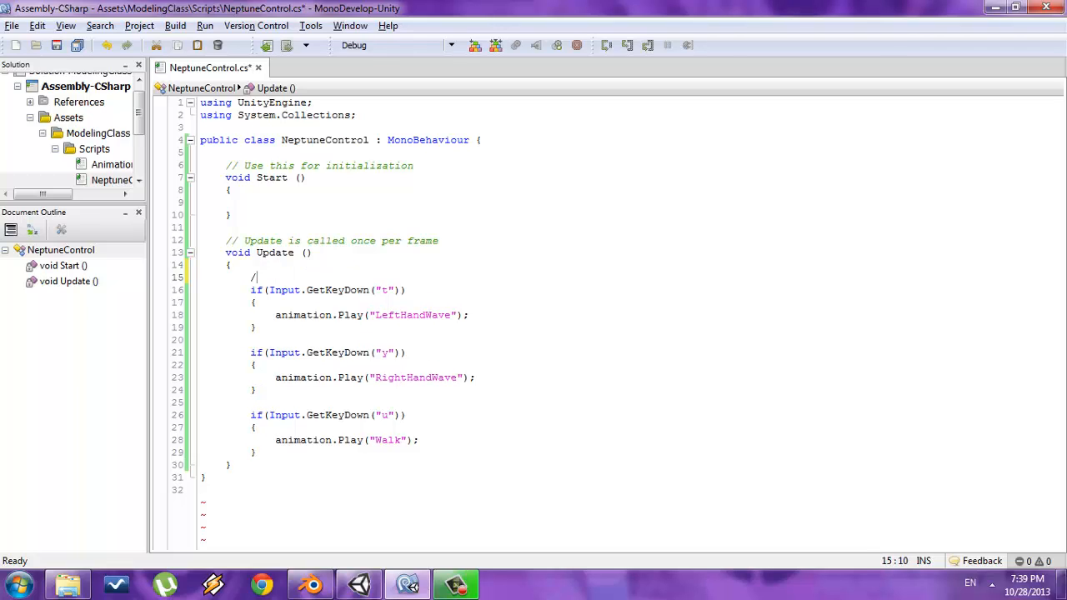
text(**)
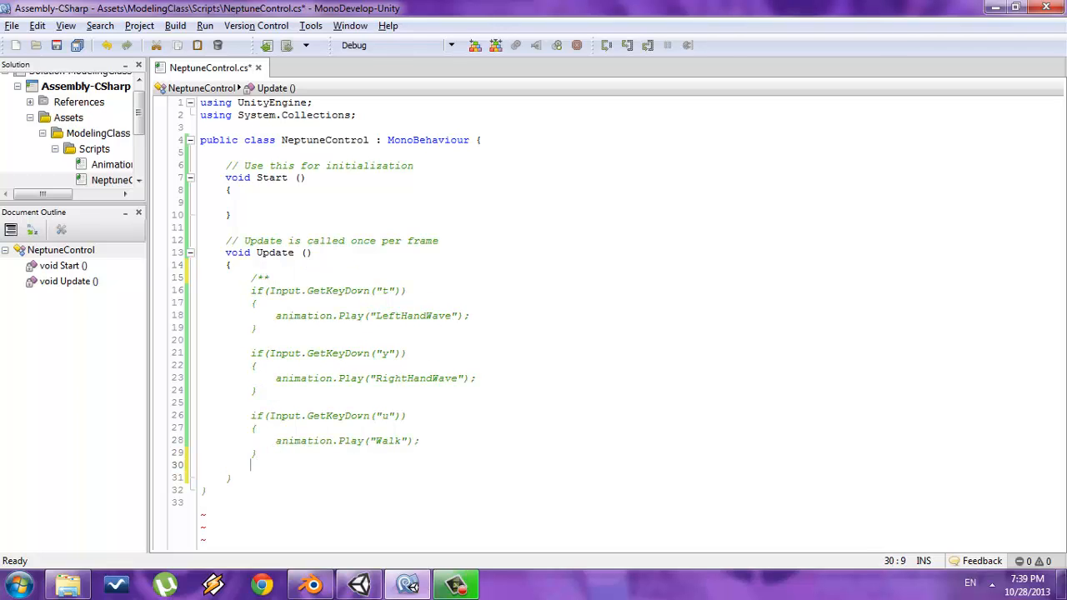
text(**/)
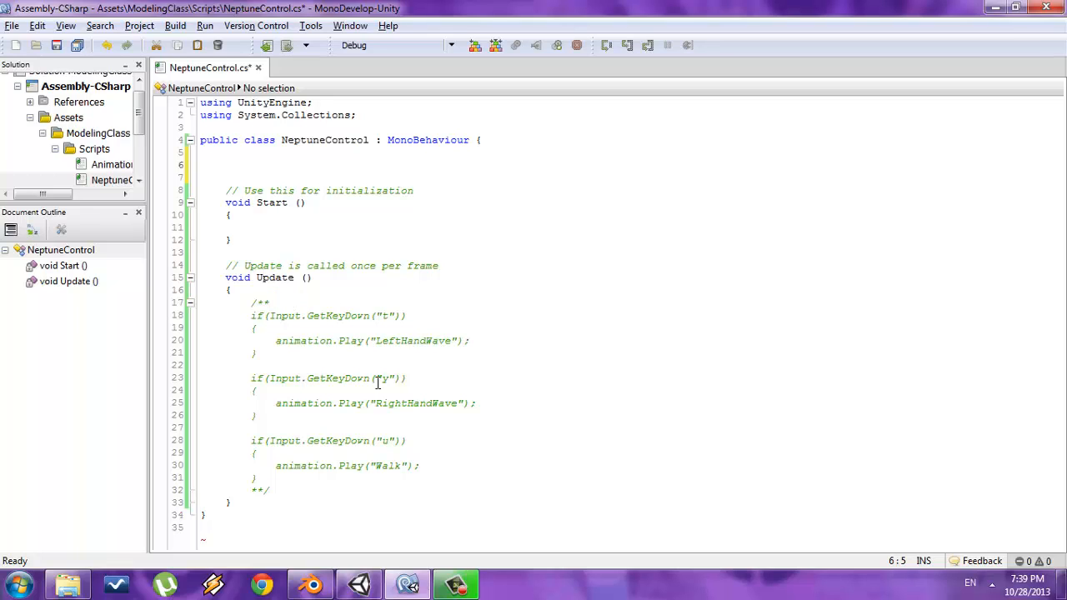
text(public Transform upperBody)
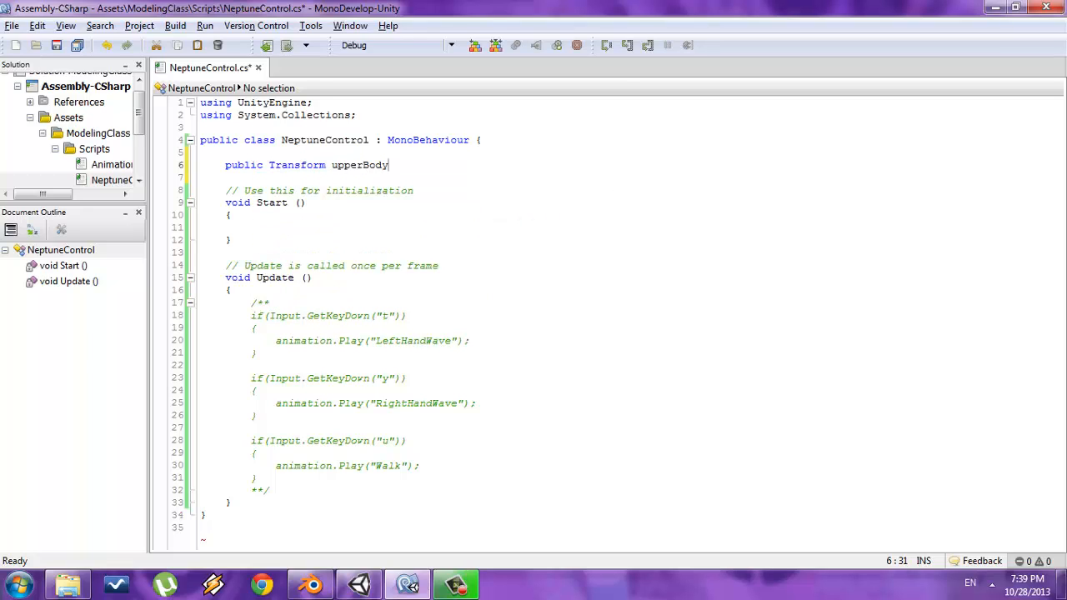
text(;)
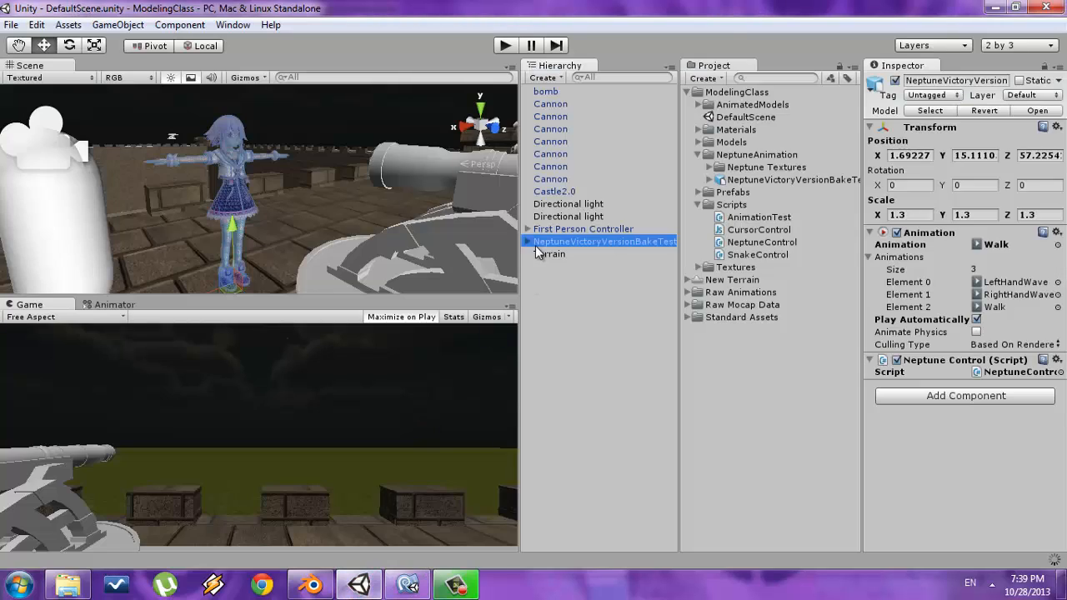
Step: Expand all of NeptuneVictoryVersionBakeTest's children to show spine, ribs, neck and shoulder bones
click(549, 254)
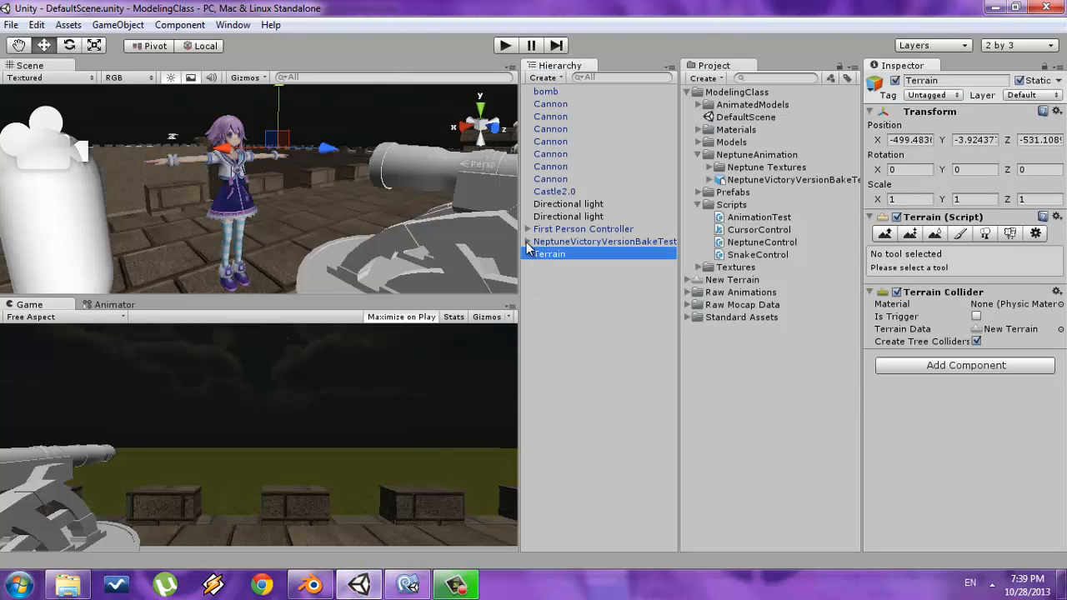
click(528, 241)
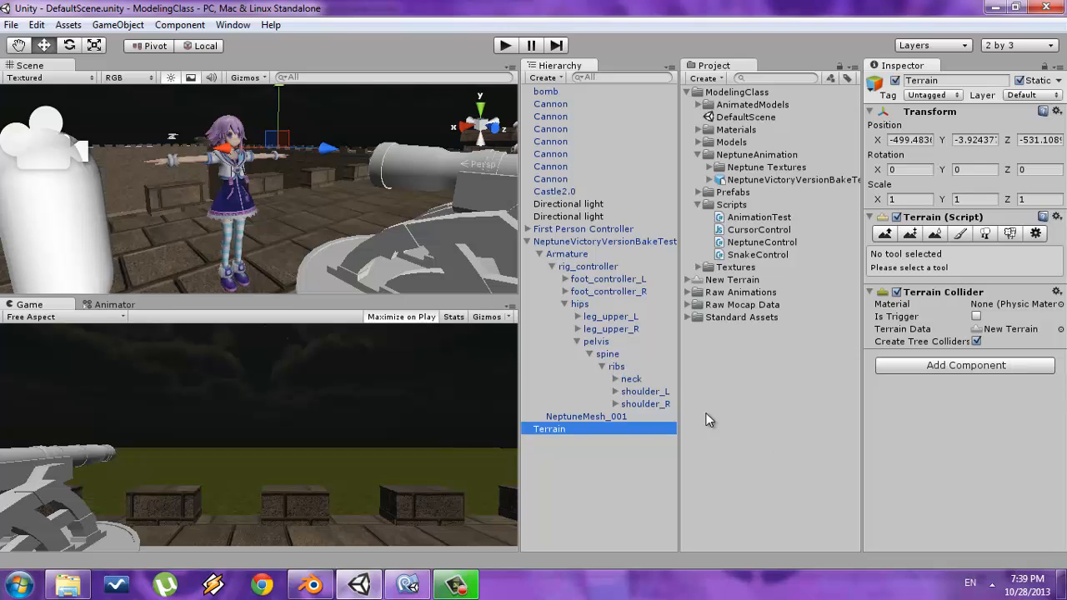
mouse_move(677, 453)
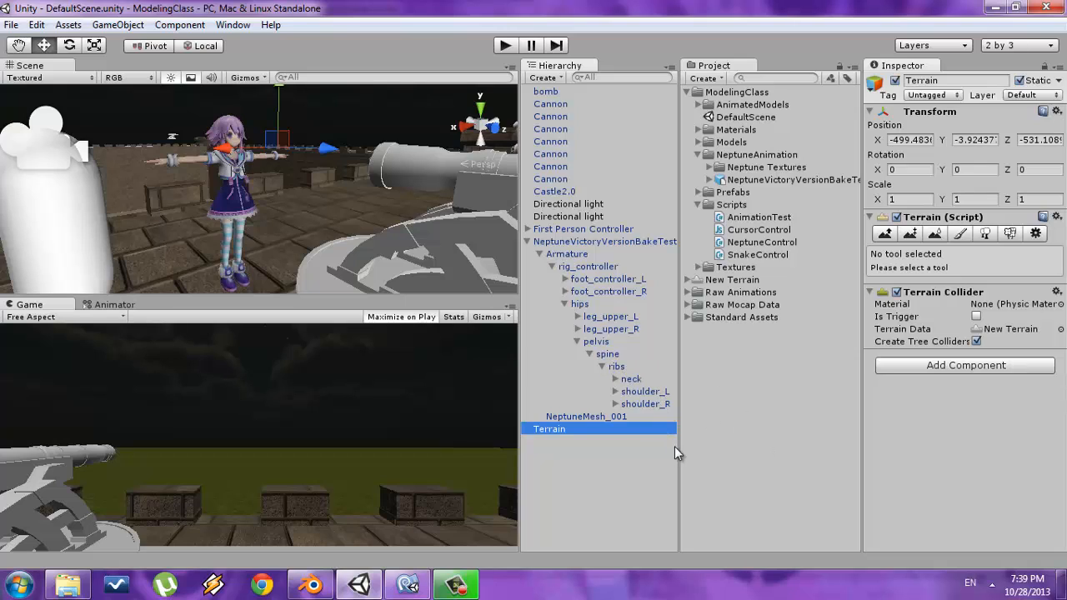
mouse_move(603, 390)
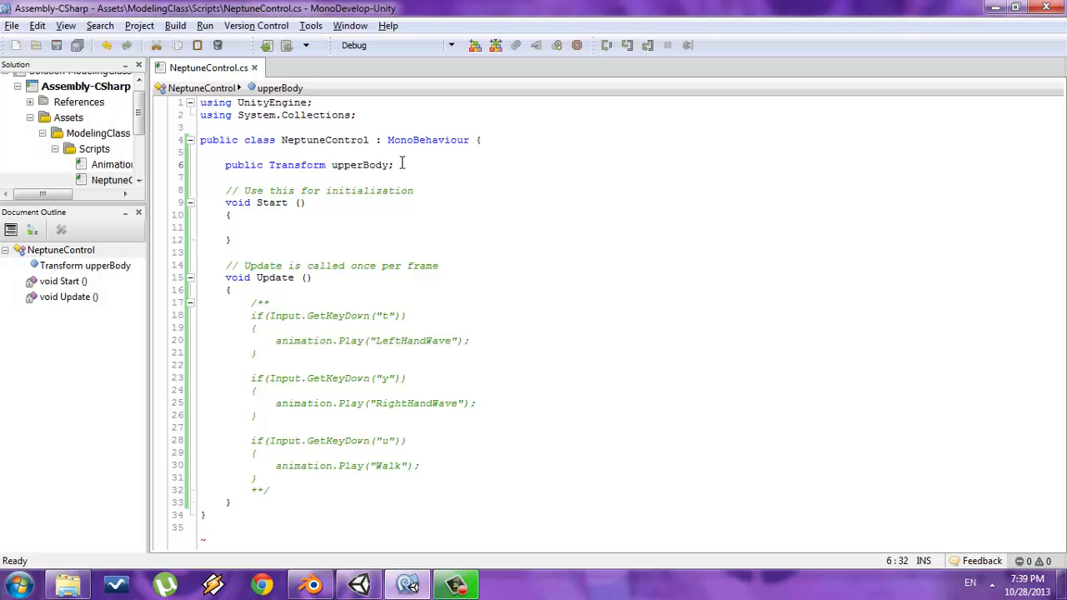
Step: Add animation["LeftHandWave"].layer = 5; inside Start and save the script
click(254, 226)
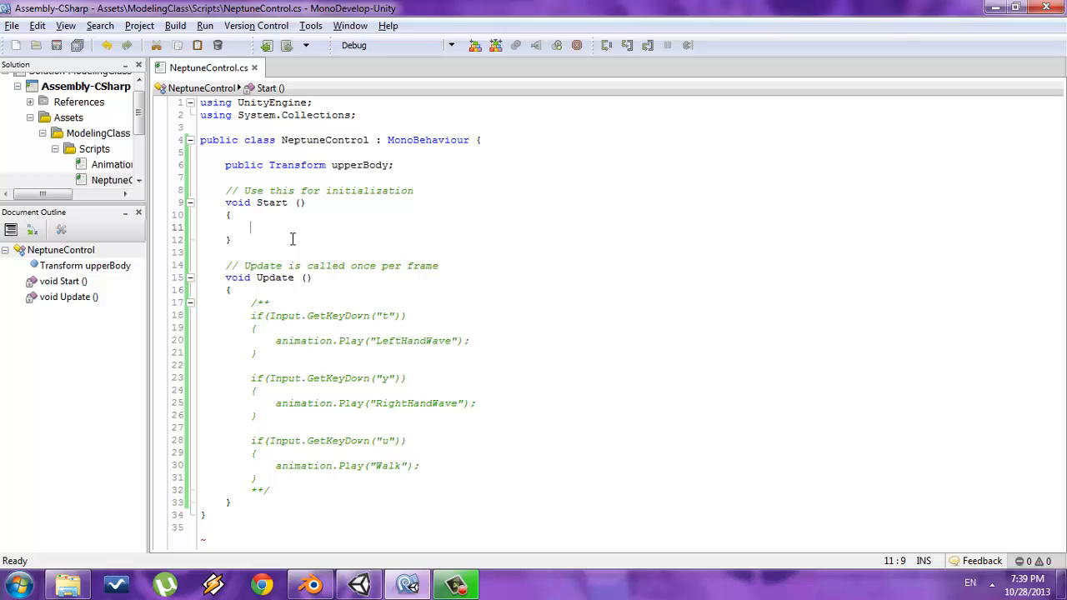
text(animation[")
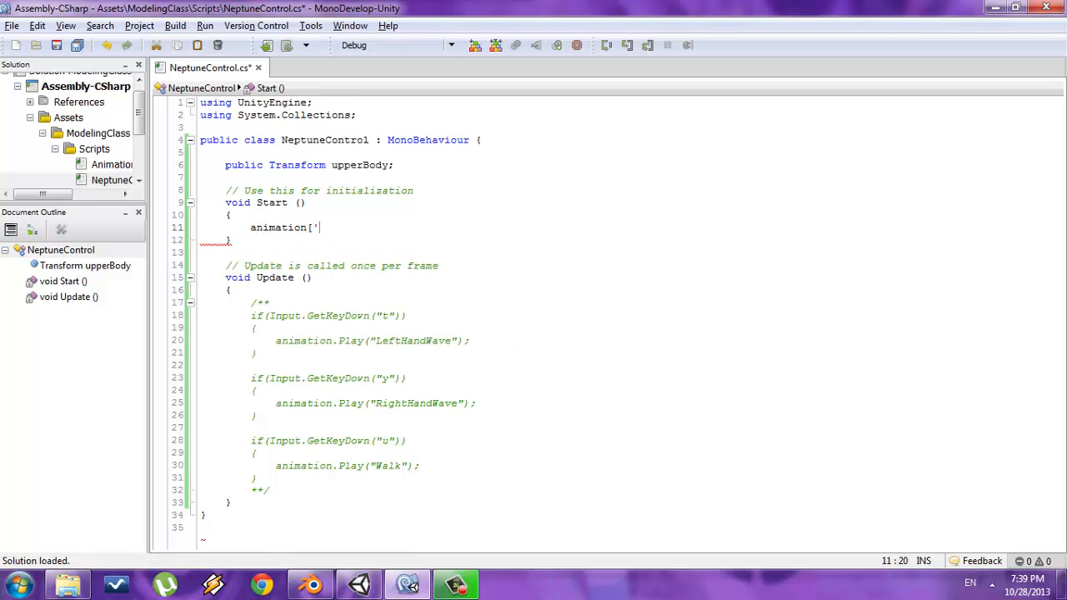
text(LeftHandWave")
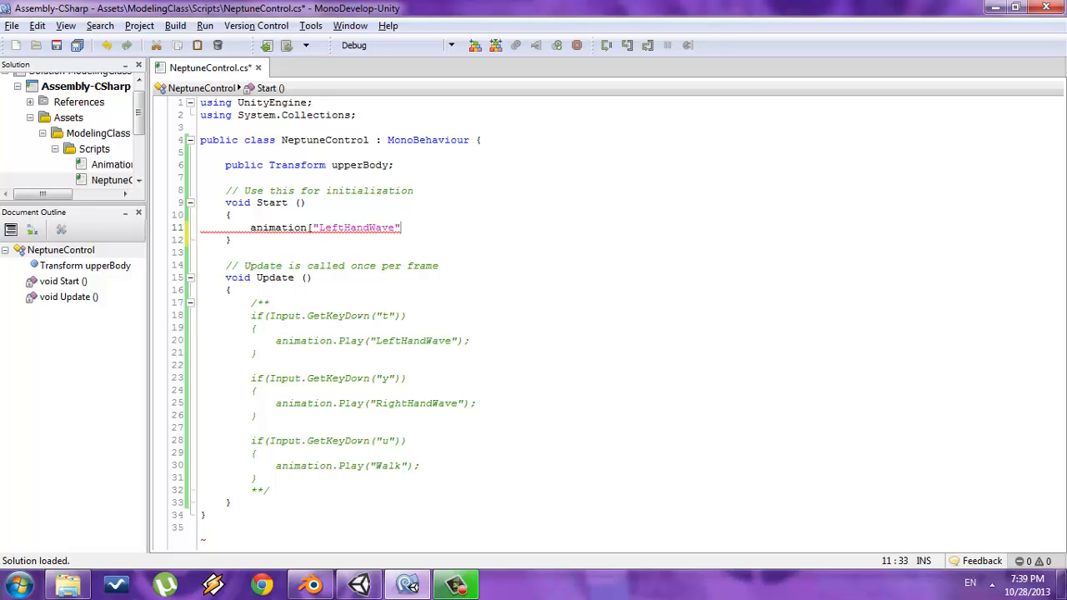
text(.layer = 5;)
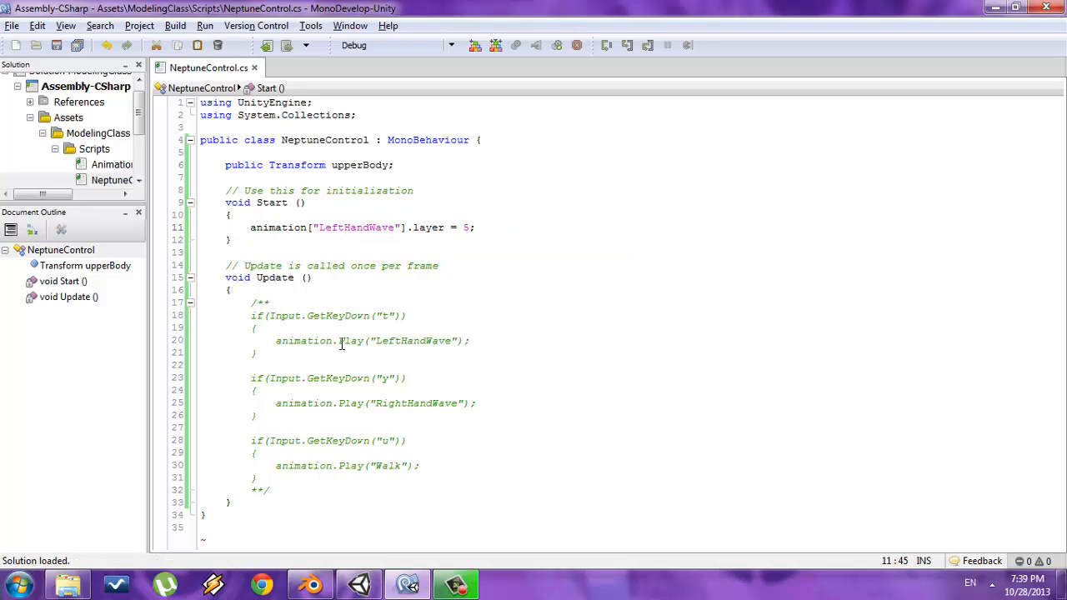
double_click(354, 226)
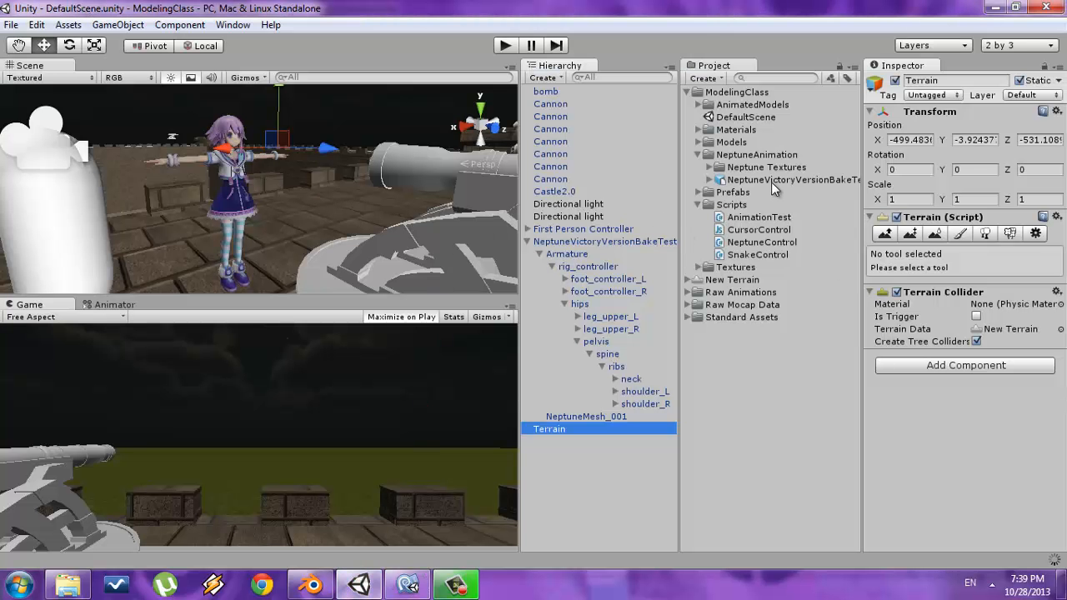
Step: Select the NeptuneVictoryVersionBakeTest asset to list its LeftHandWave, RightHandWave and Walk clips
click(792, 180)
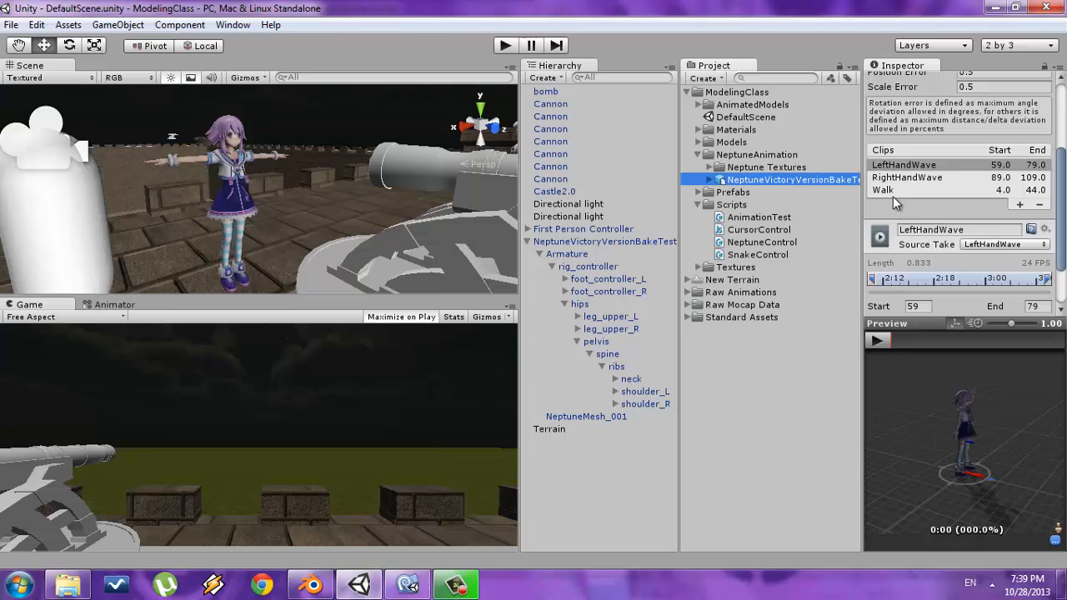
mouse_move(904, 173)
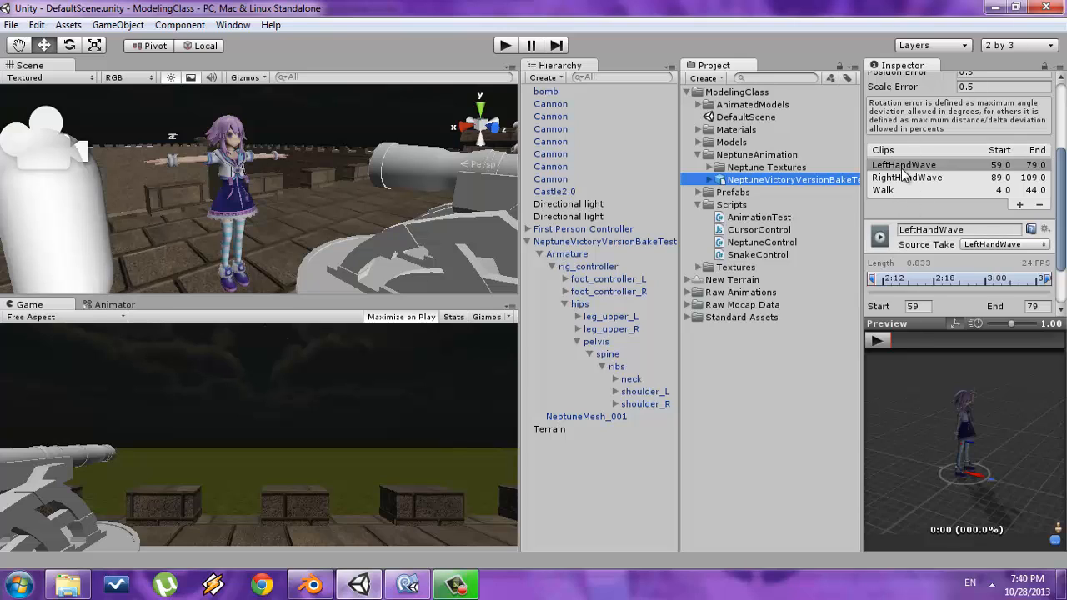
mouse_move(839, 278)
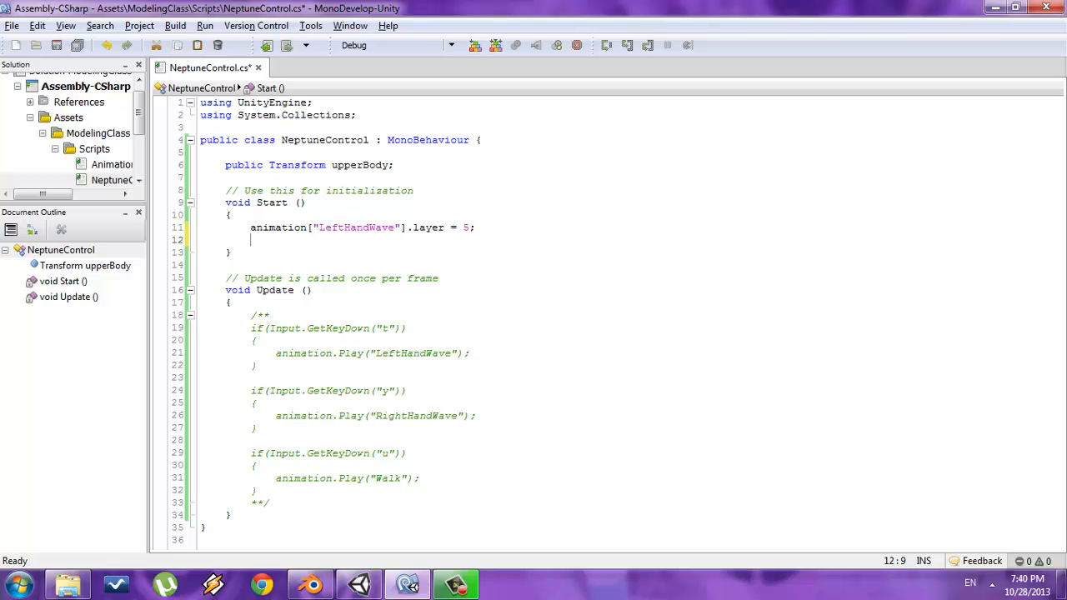
Step: Add the line animation["LeftHandWave"].AddMixingTransform(upperBody) to Start
text(animation[)
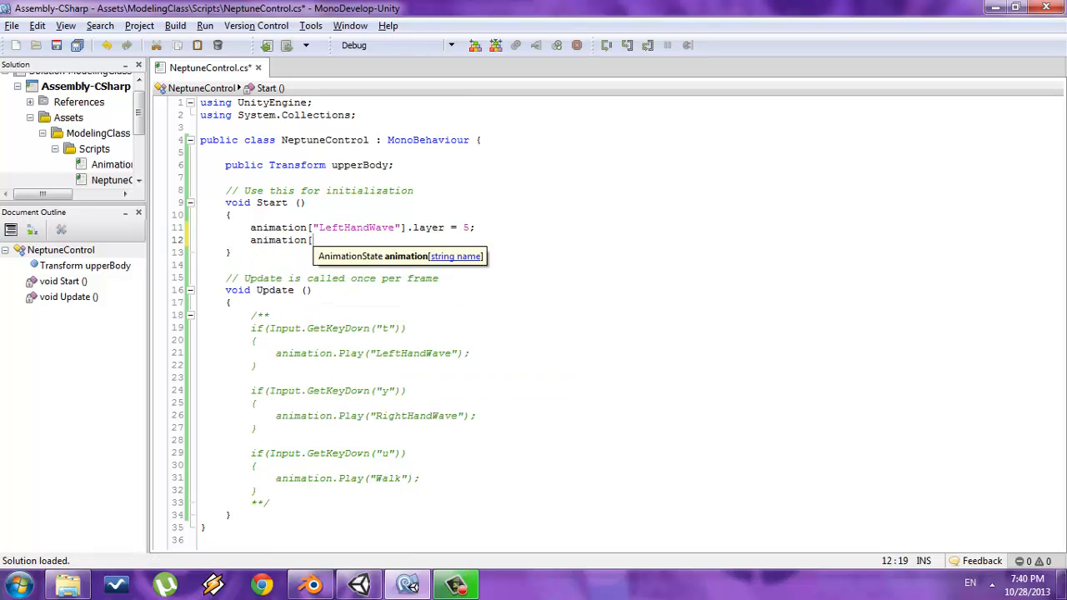
text("LeftHandWave"].)
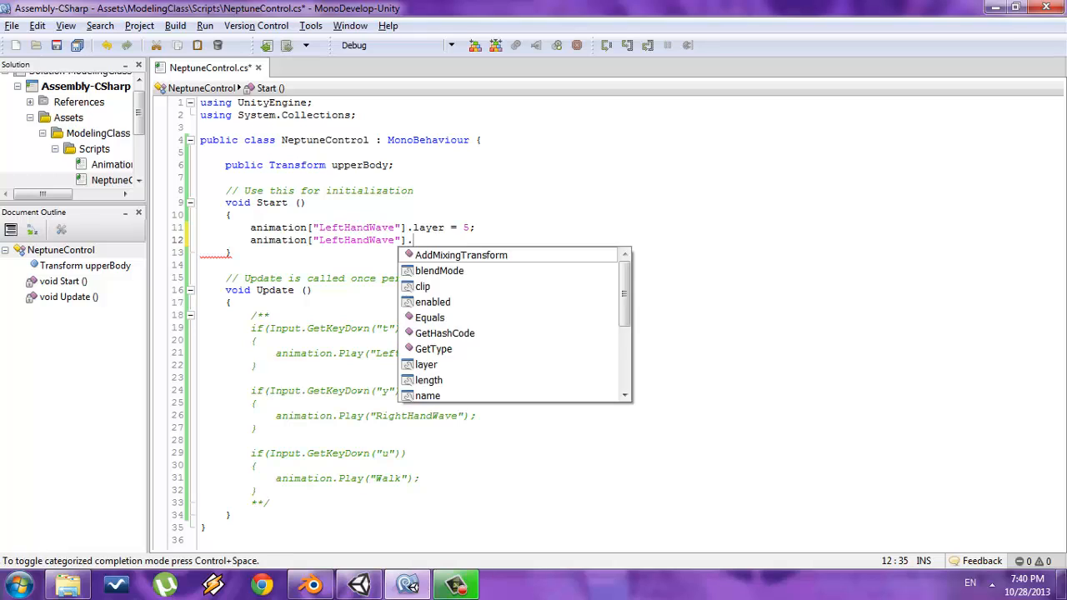
text(AddMixingTransf)
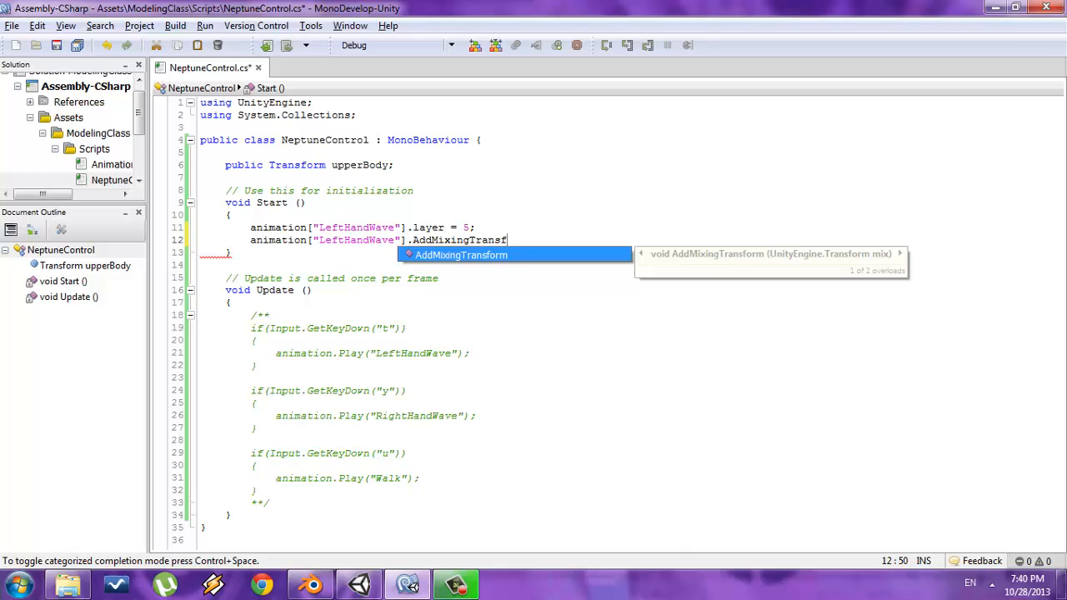
text(()
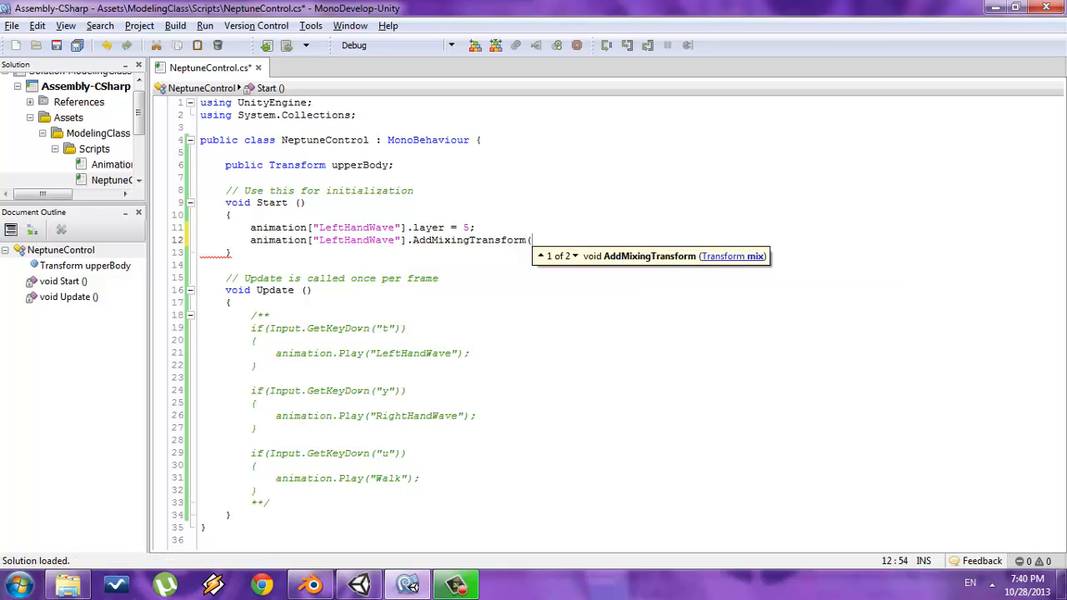
text(upperBody)
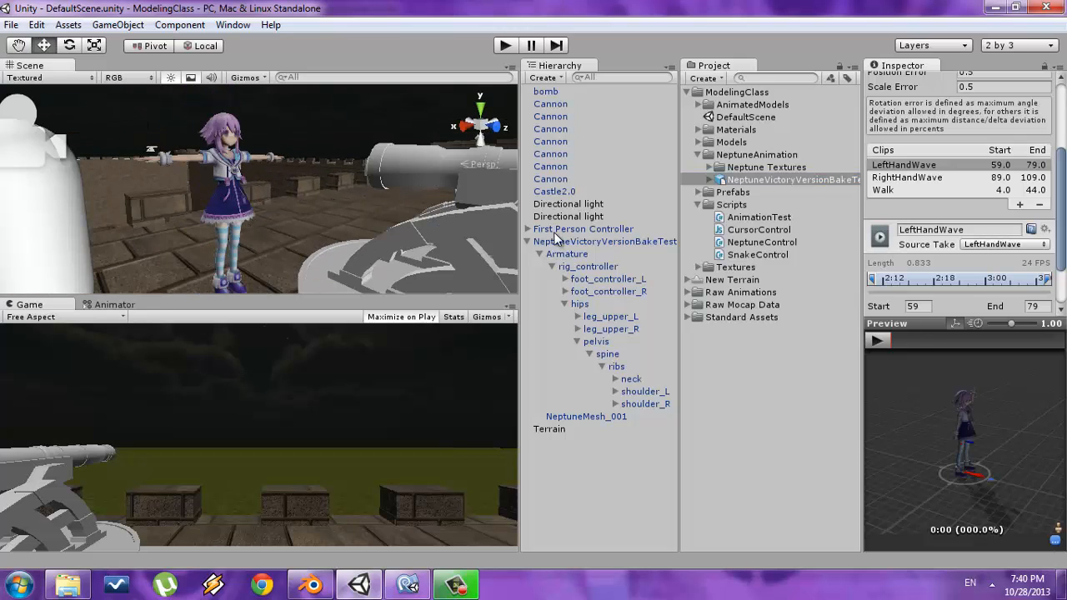
Step: Select NeptuneVictoryVersionBakeTest in the Hierarchy to show its Animation and NeptuneControl components
click(605, 241)
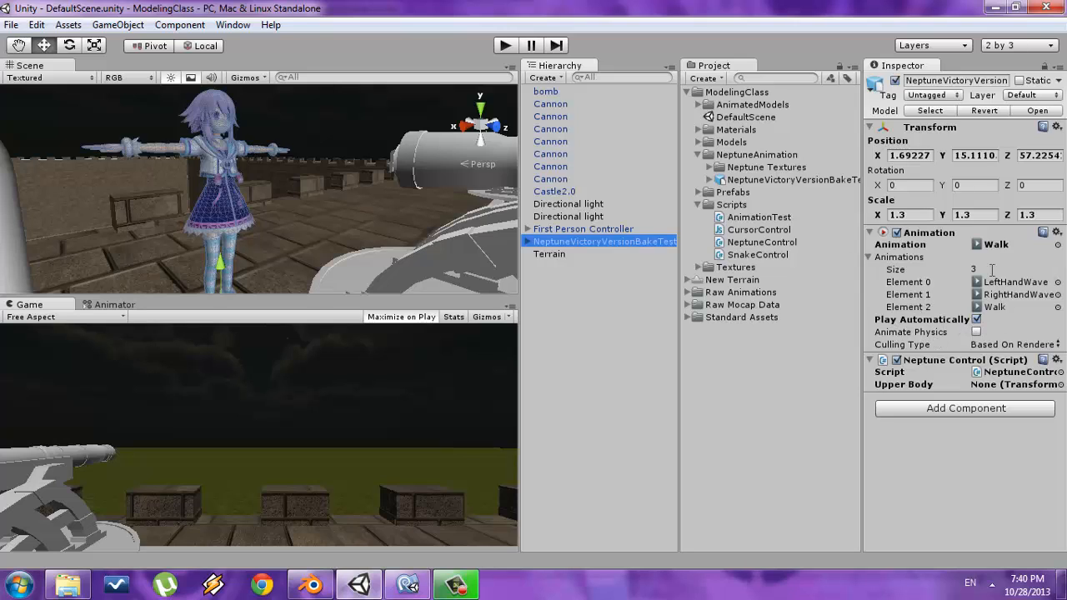
mouse_move(1009, 255)
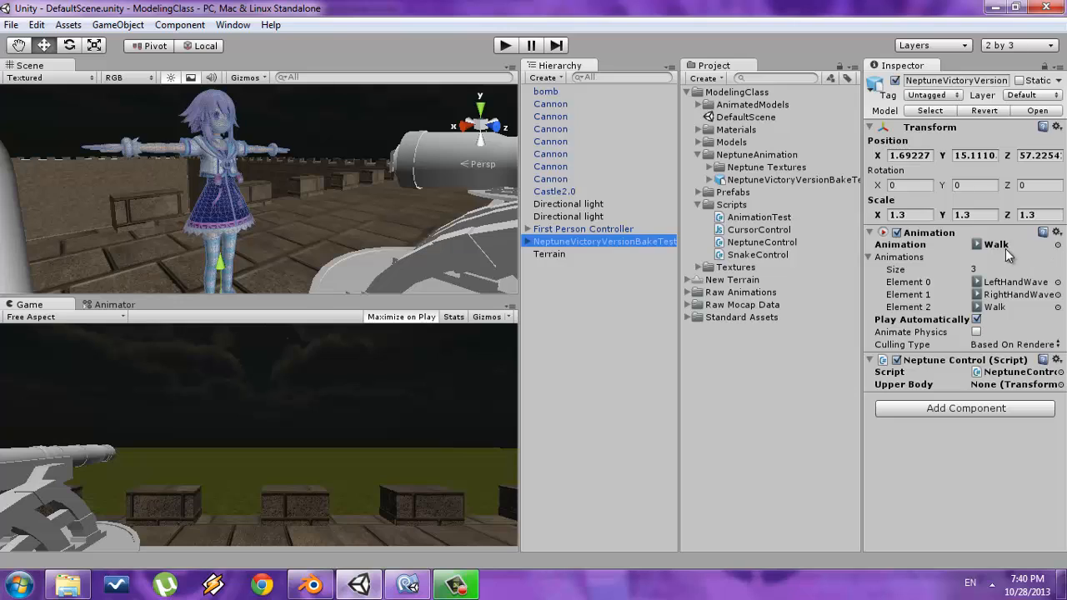
mouse_move(1005, 254)
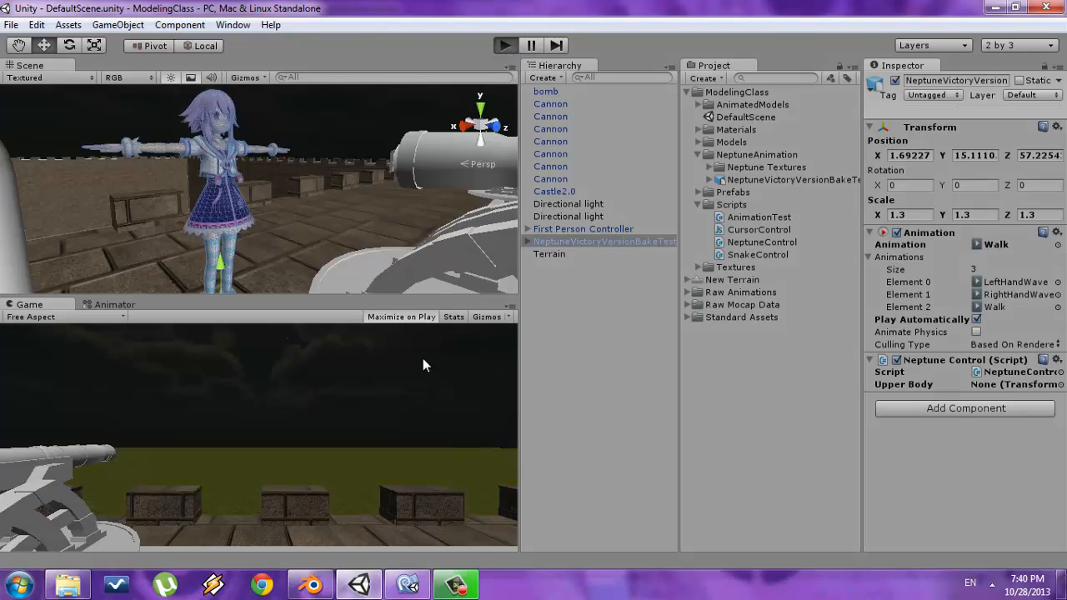
Step: Exit play mode after the UnassignedReferenceException about the unassigned upperBody variable
click(505, 45)
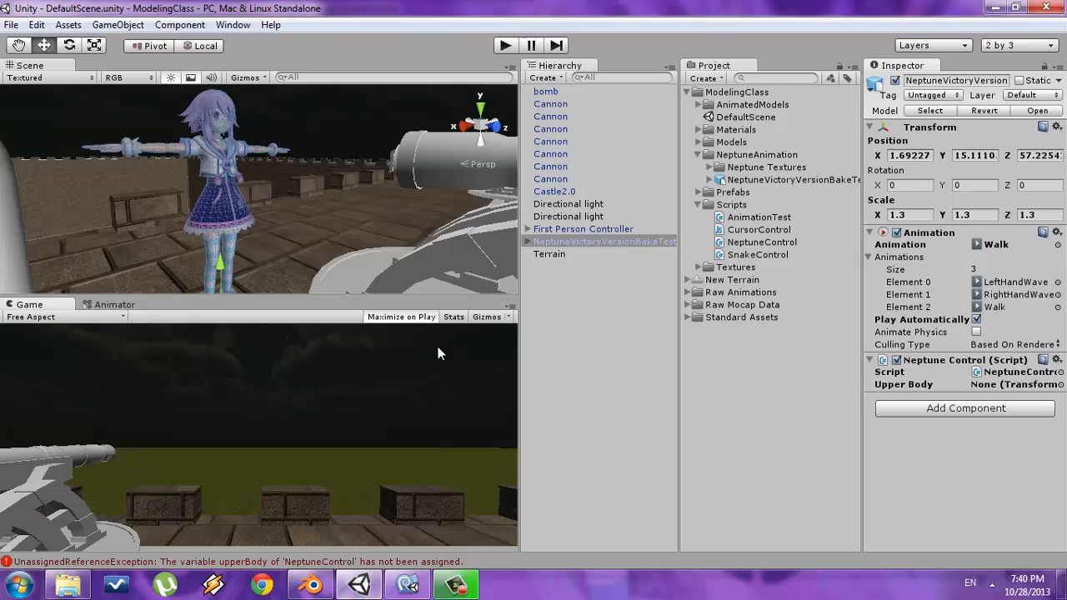
mouse_move(263, 567)
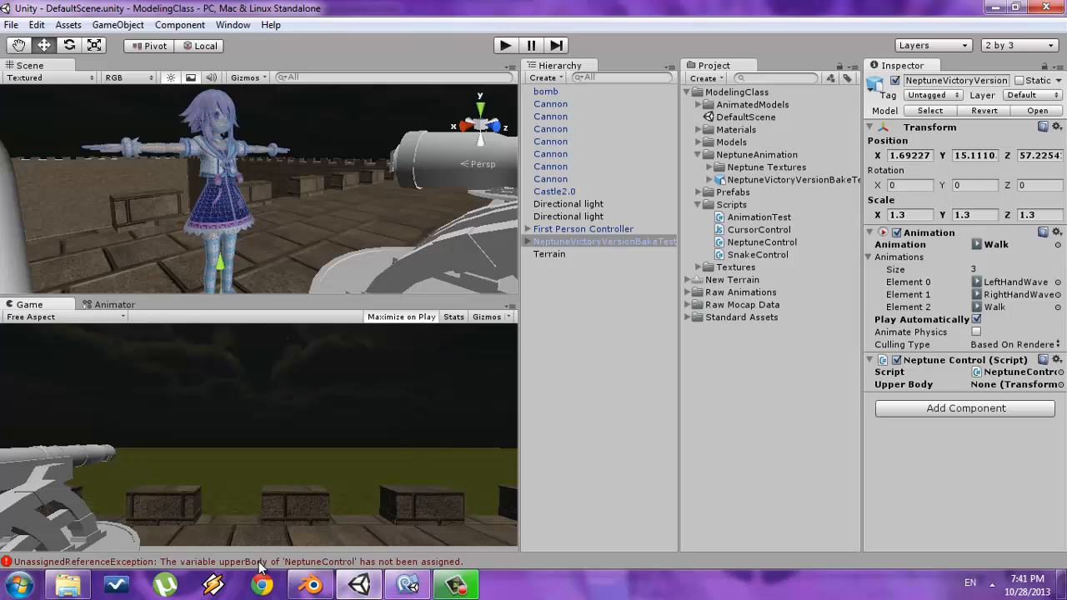
mouse_move(255, 571)
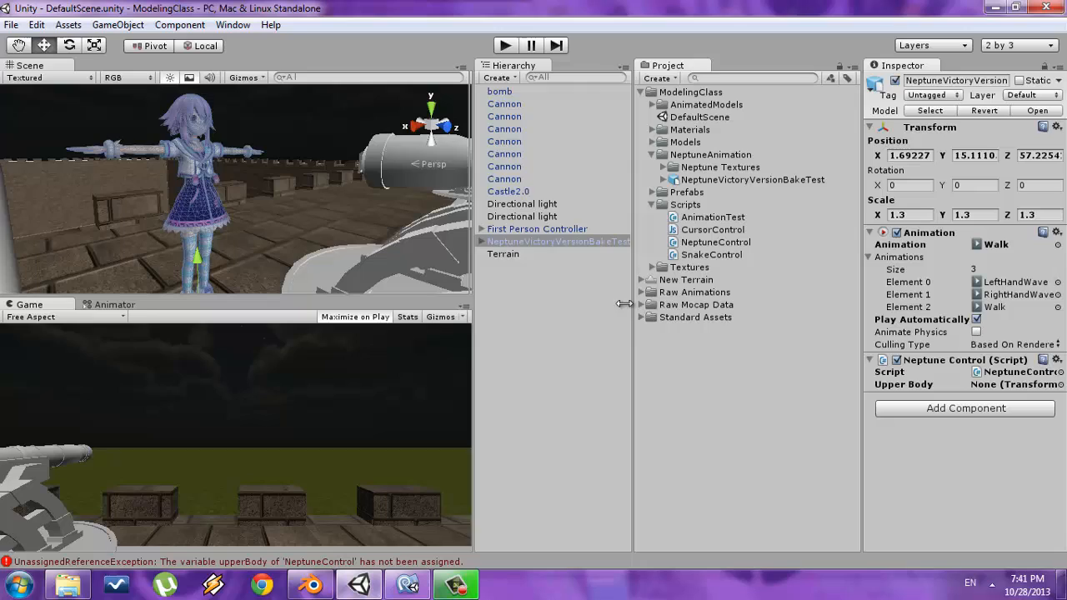
Step: Expand the Neptune armature down through spine and select the ribs bone
click(482, 242)
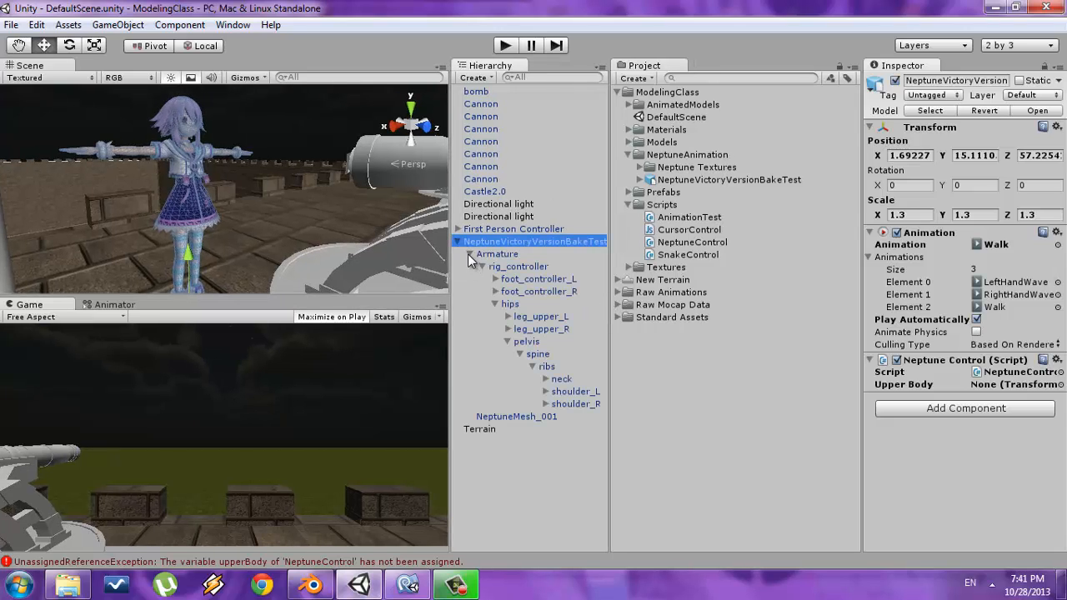
click(475, 254)
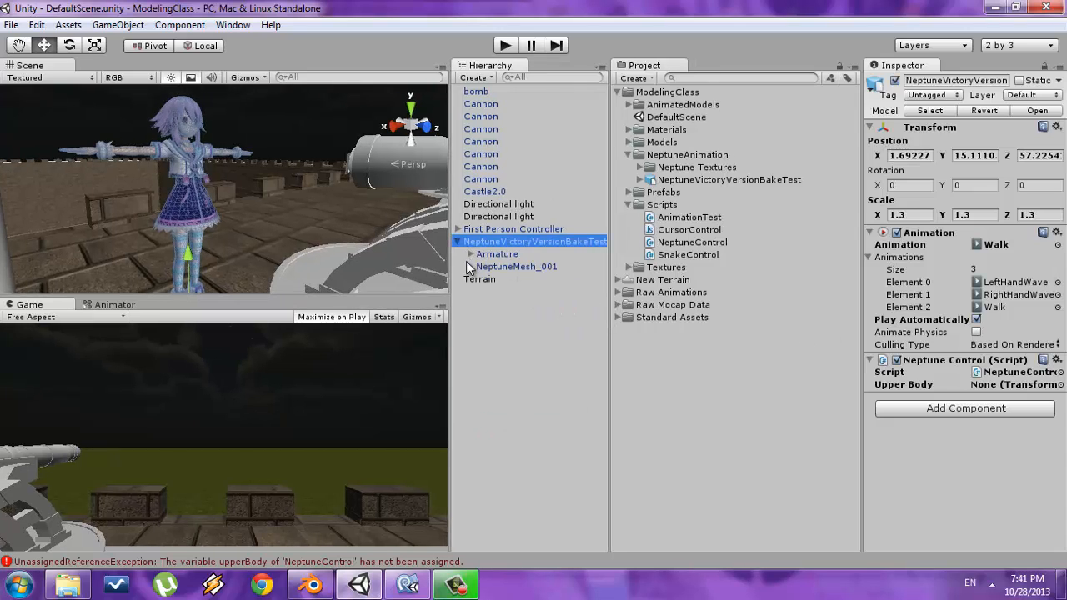
click(475, 254)
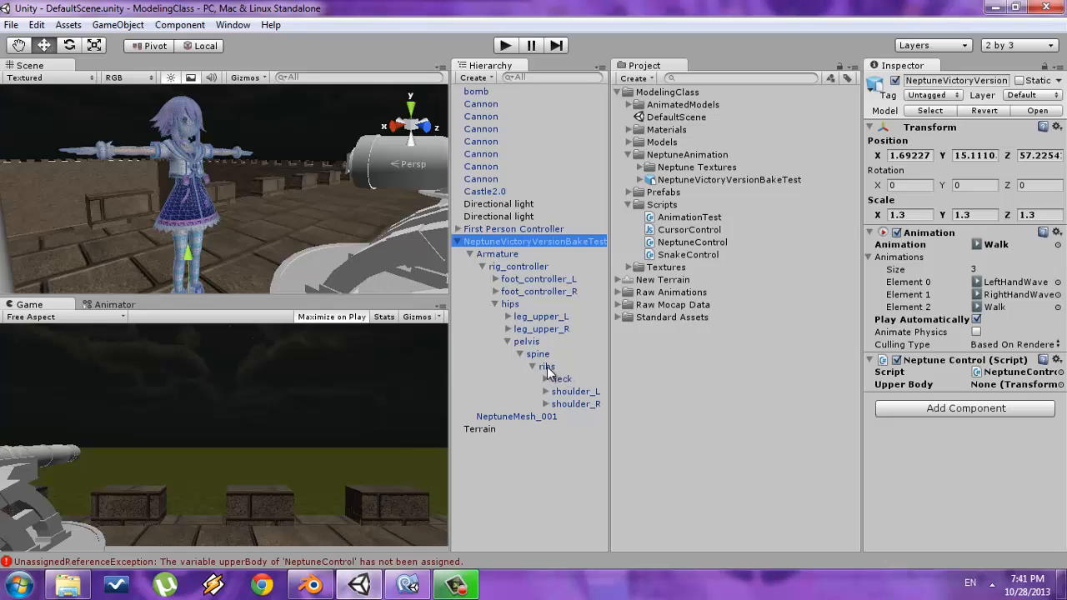
click(546, 367)
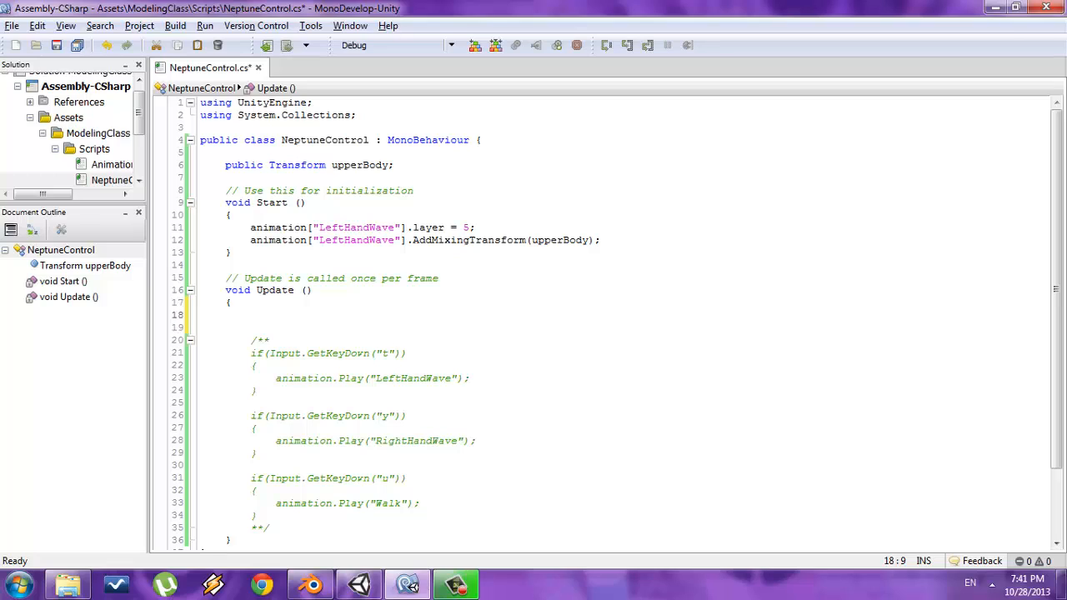
Step: Write if(Input.GetKeyDown("l")) calling animation.Blend("LeftHandWave") inside Update
text(if)
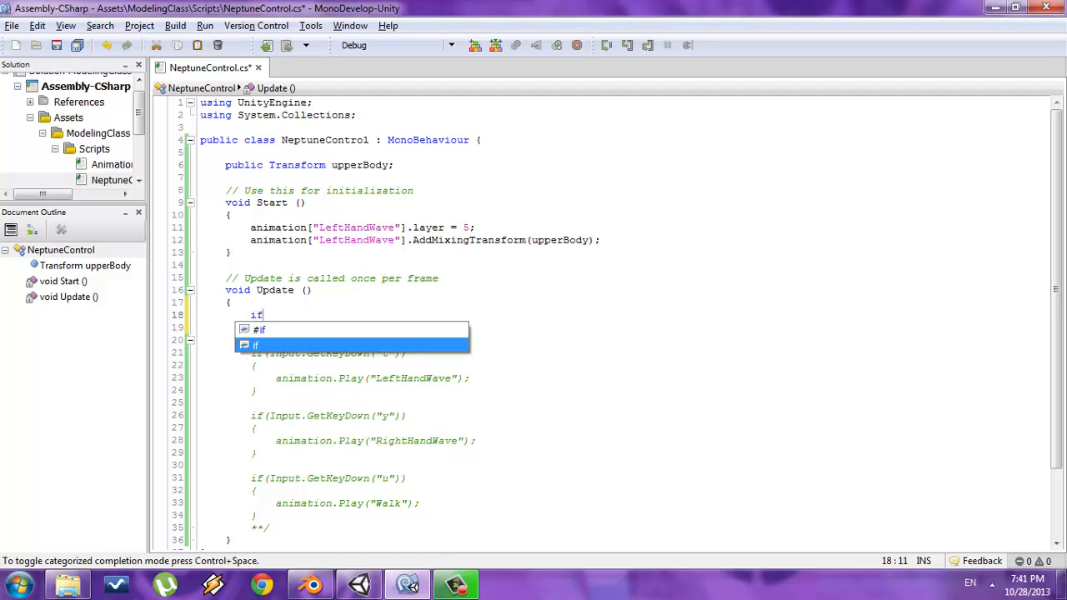
text(()
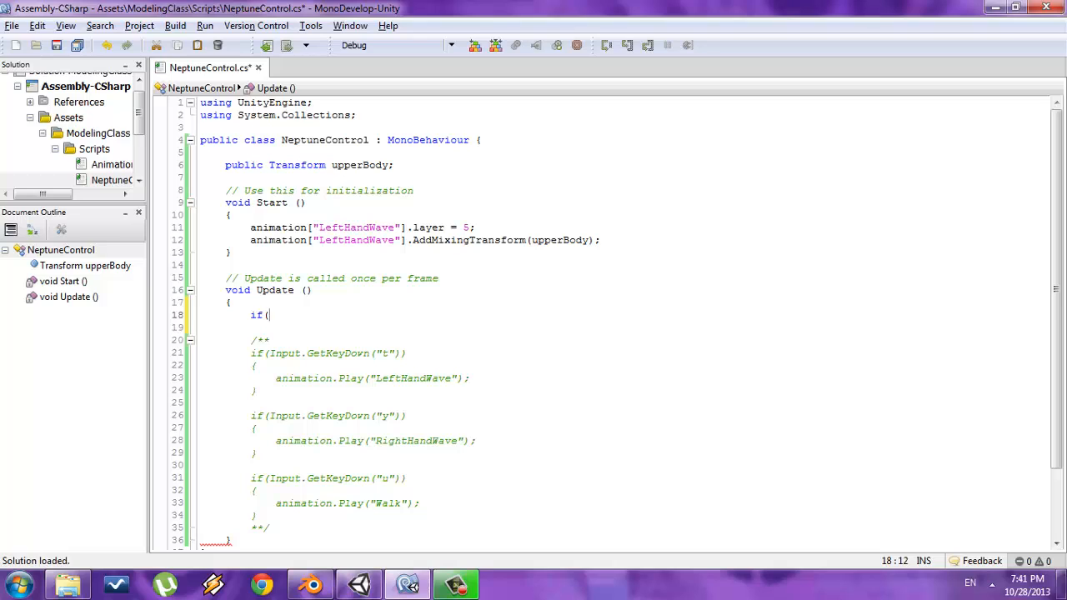
text(Input)
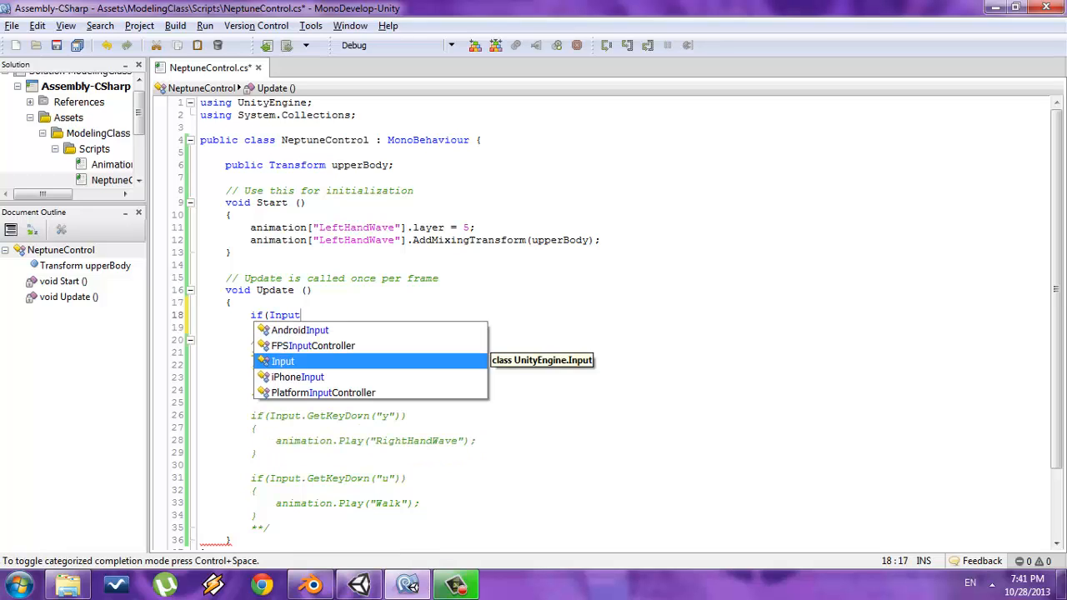
text(.GetKey)
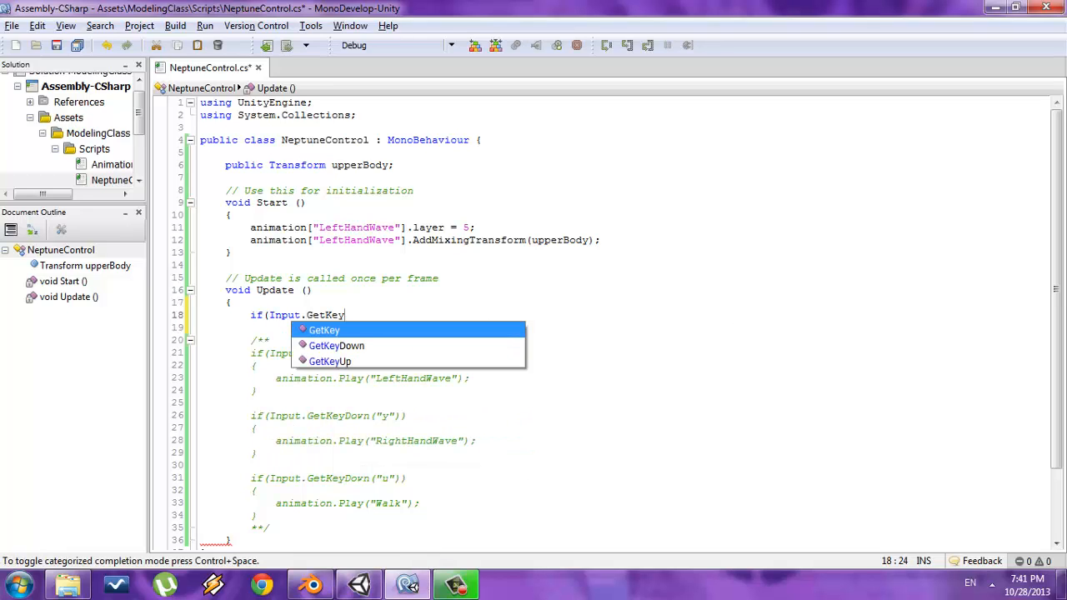
text(Down("1)
click(621, 326)
text({)
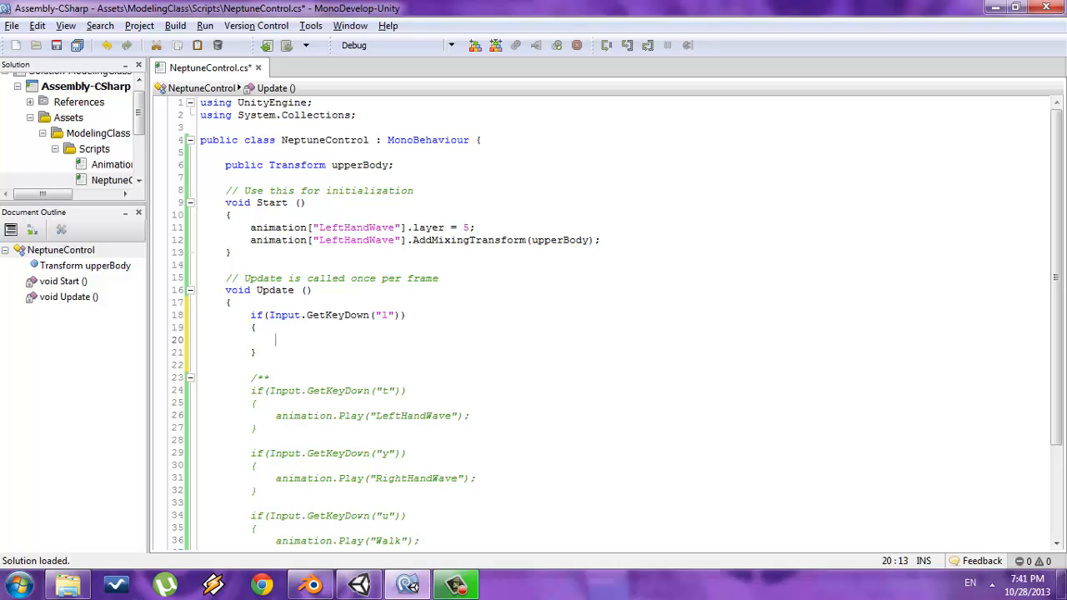
text(animation)
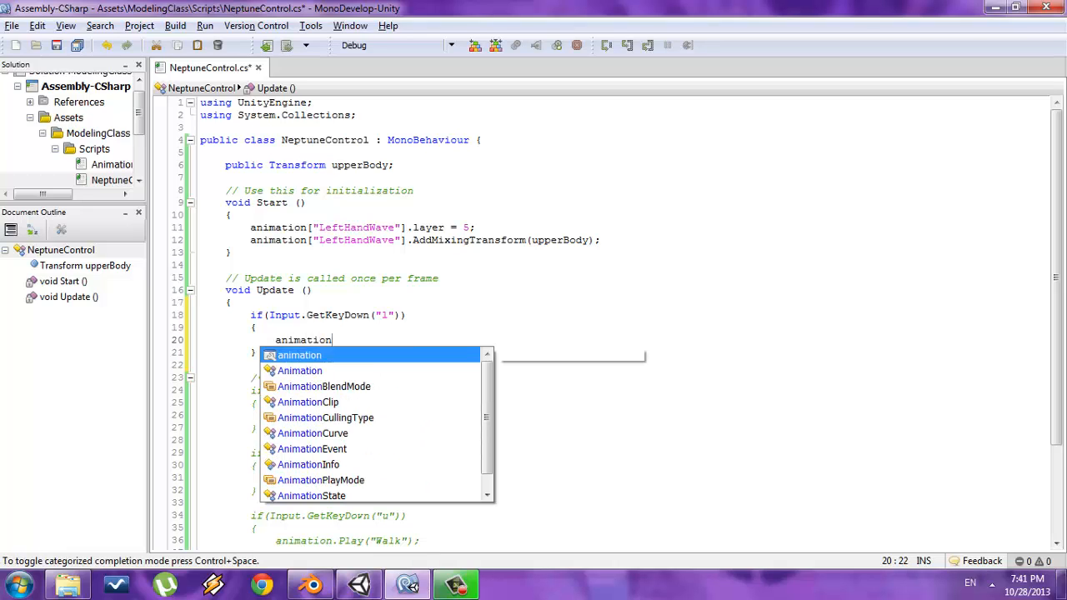
text(.Blend)
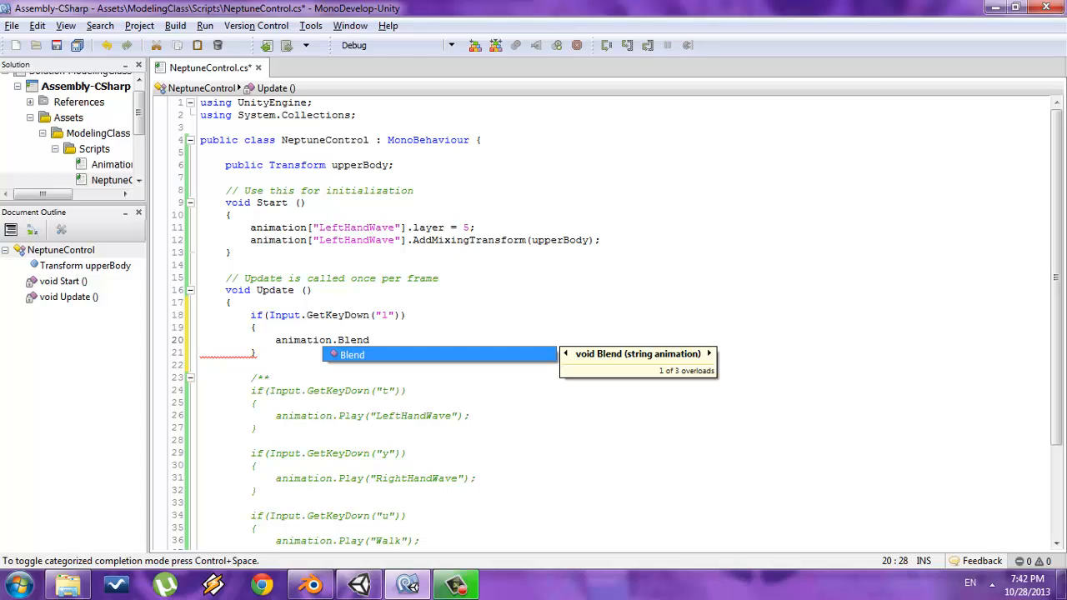
text((")
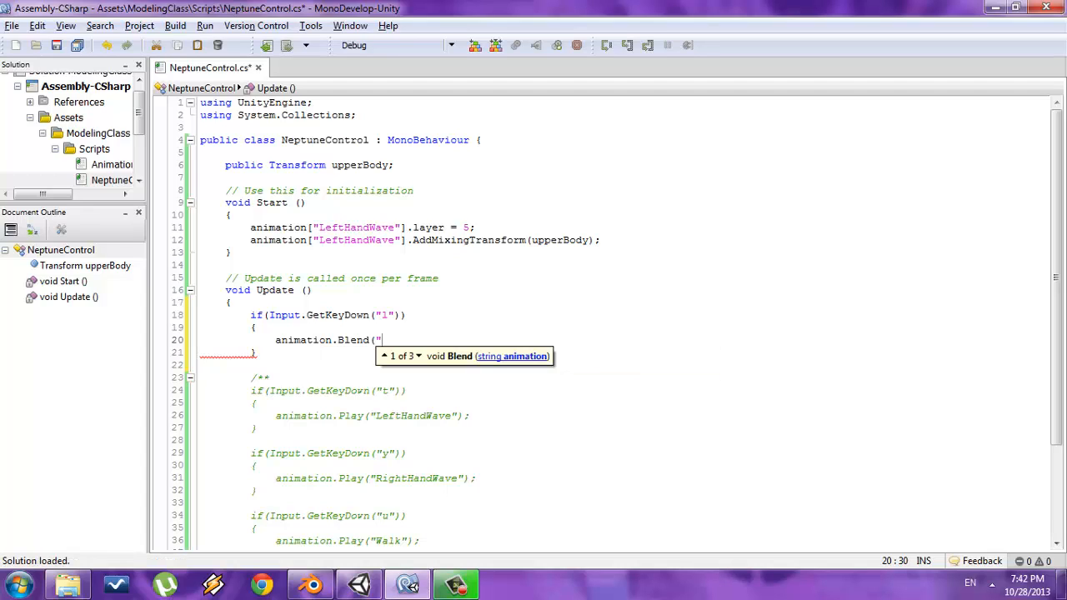
text(LeftHandW)
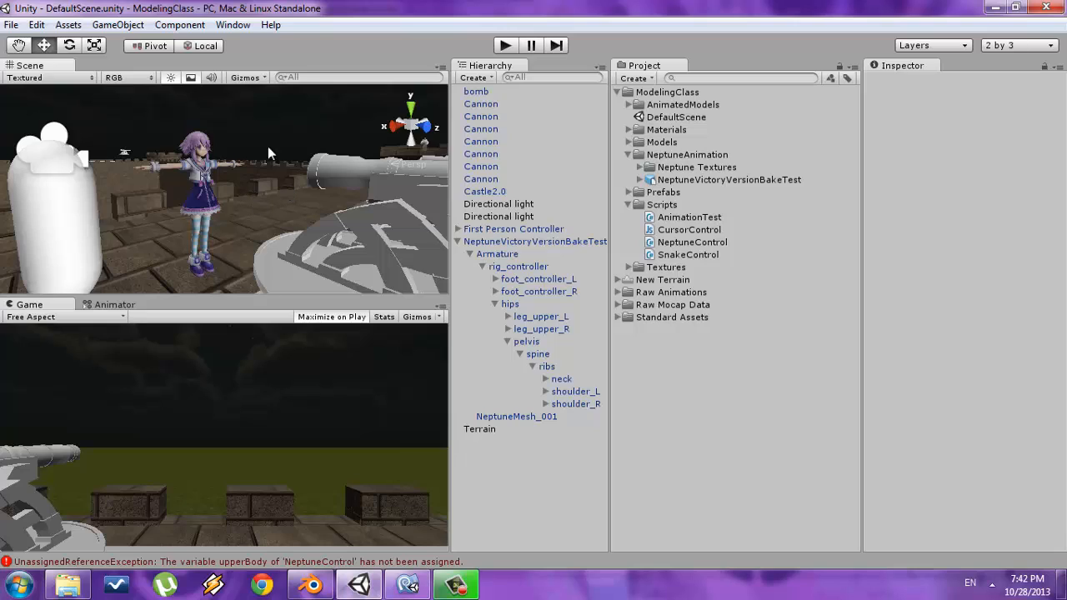
mouse_move(265, 171)
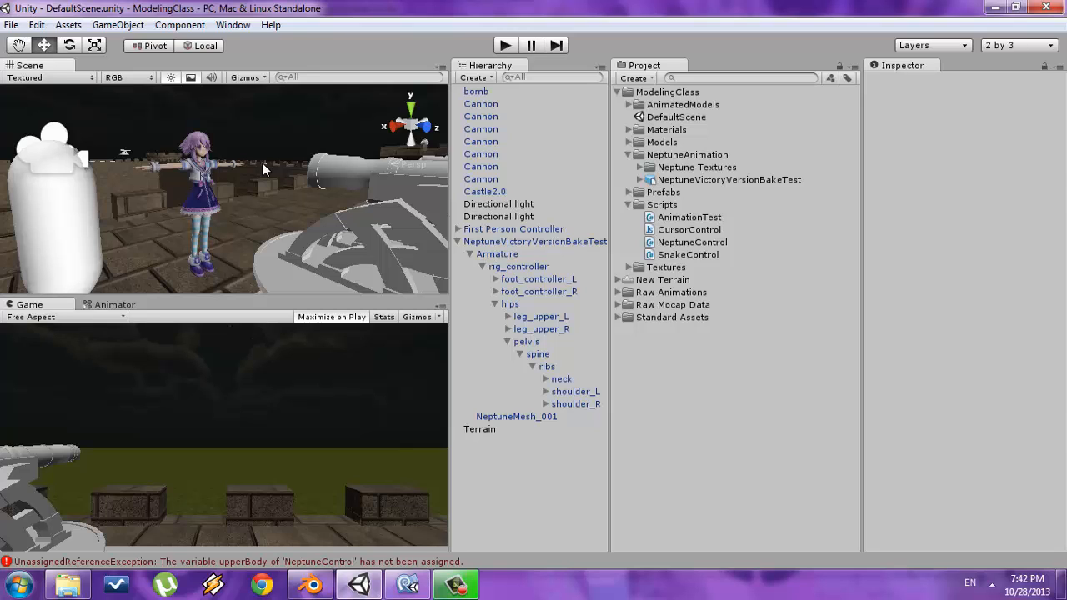
mouse_move(512, 46)
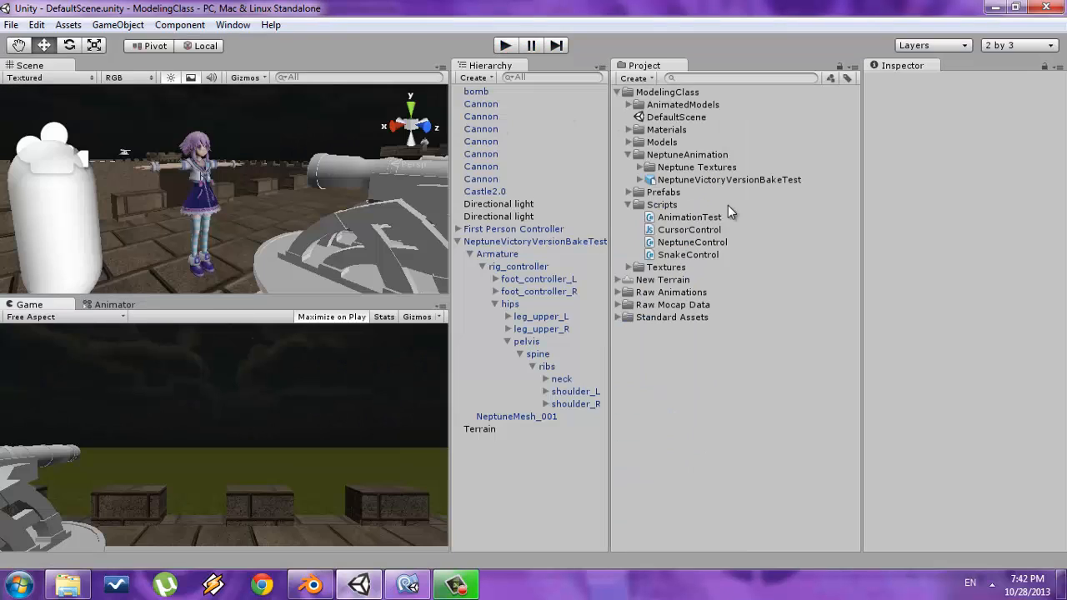
Step: Play and then stop the Walk clip preview in the NeptuneVictoryVersionBakeTest import settings
click(730, 180)
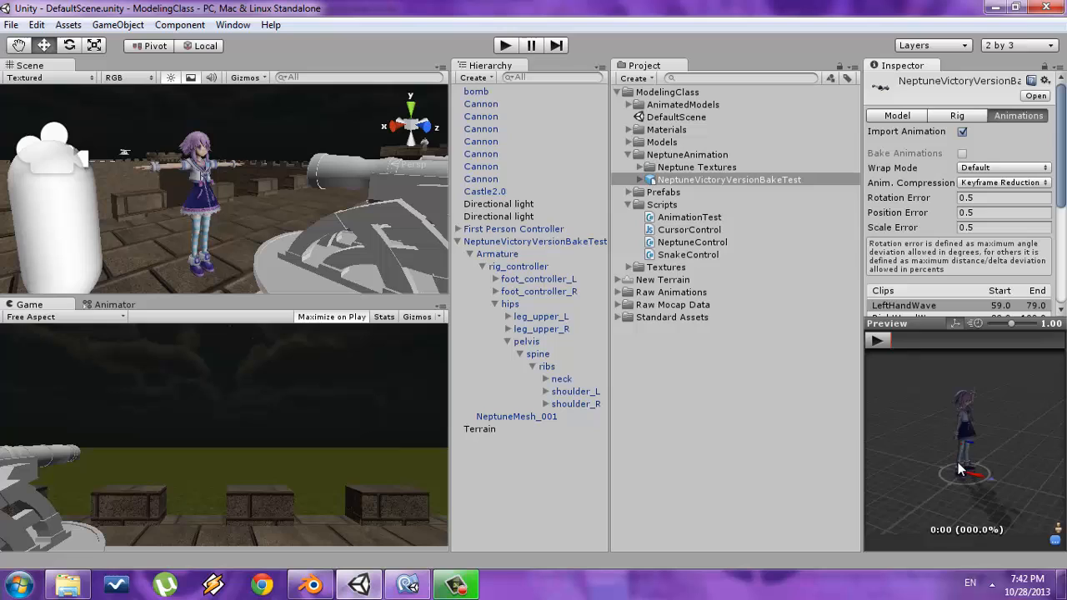
click(877, 340)
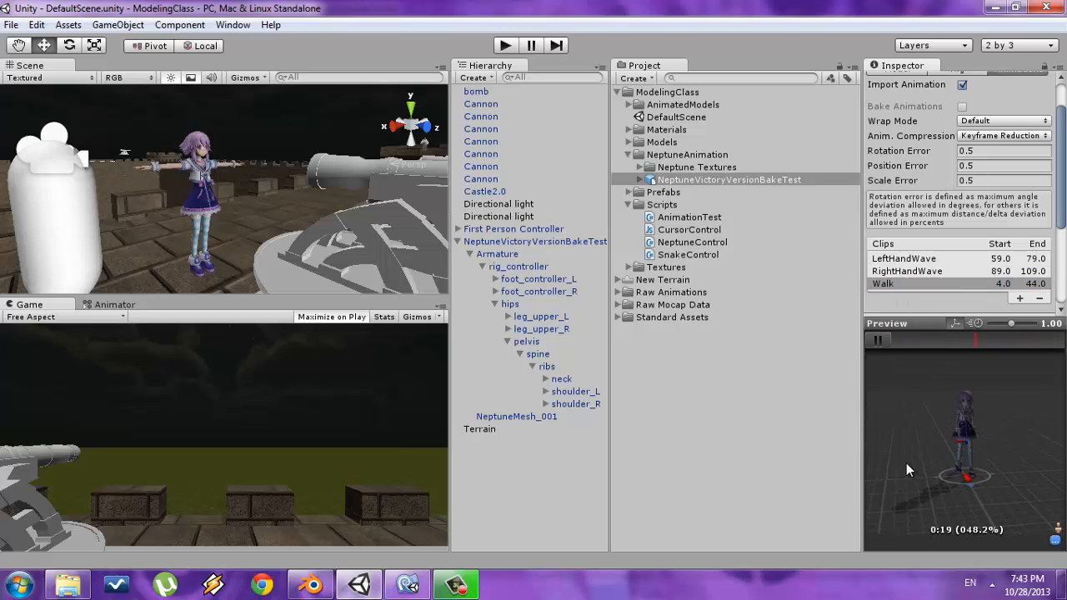
click(878, 339)
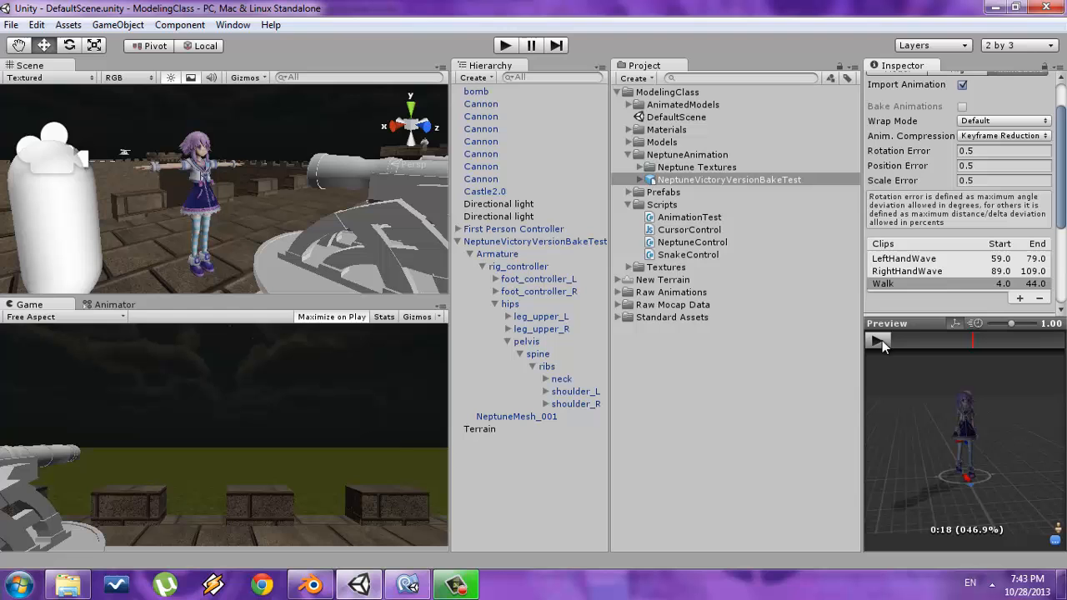